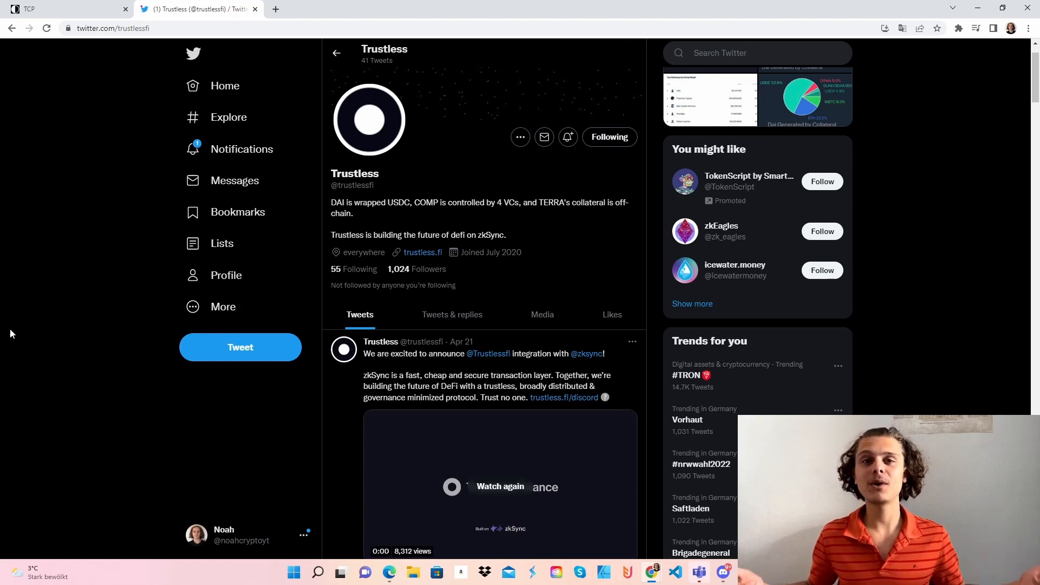
mouse_move(433, 314)
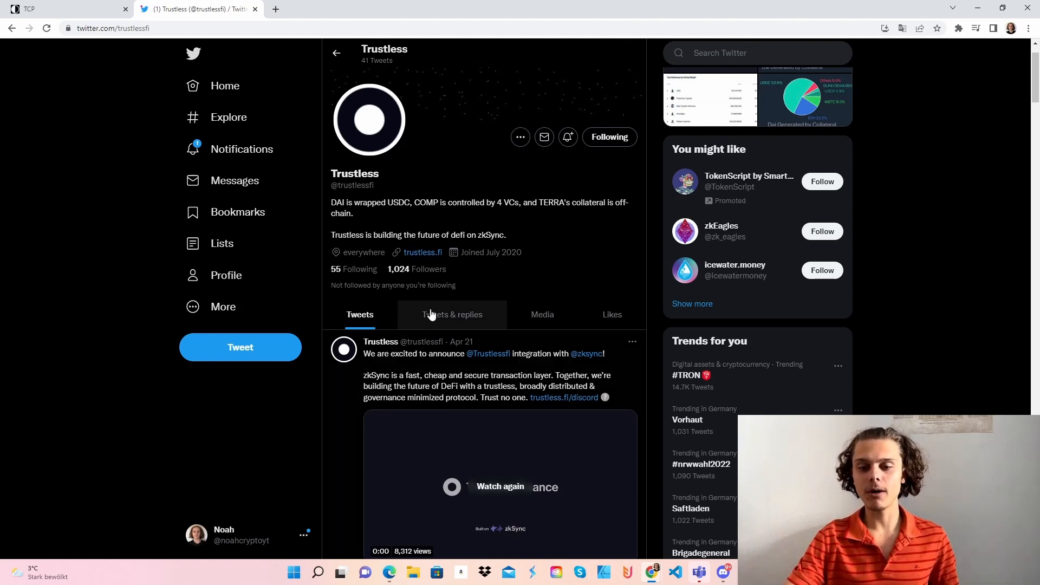
mouse_move(563, 396)
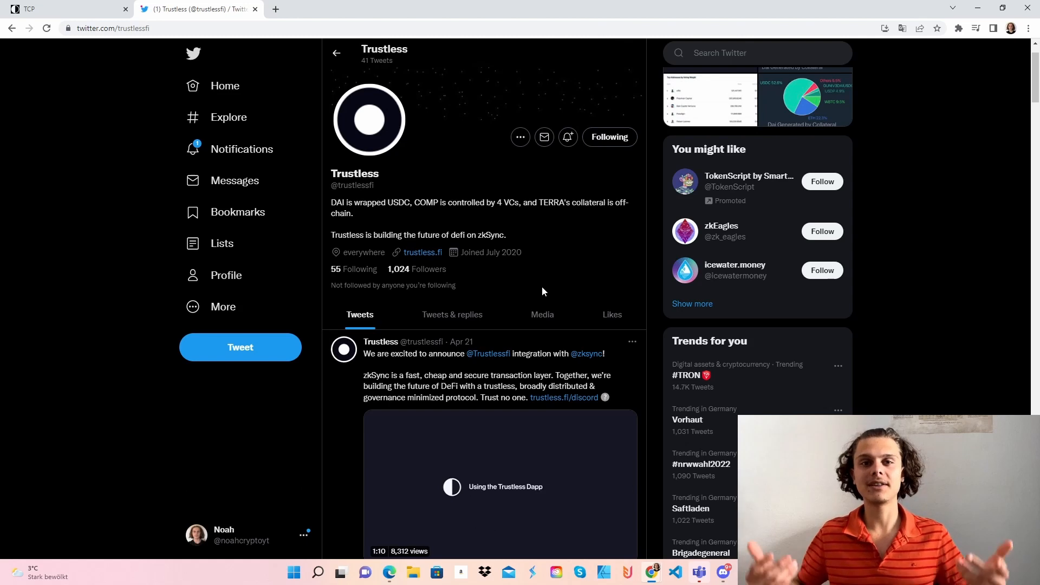
mouse_move(468, 208)
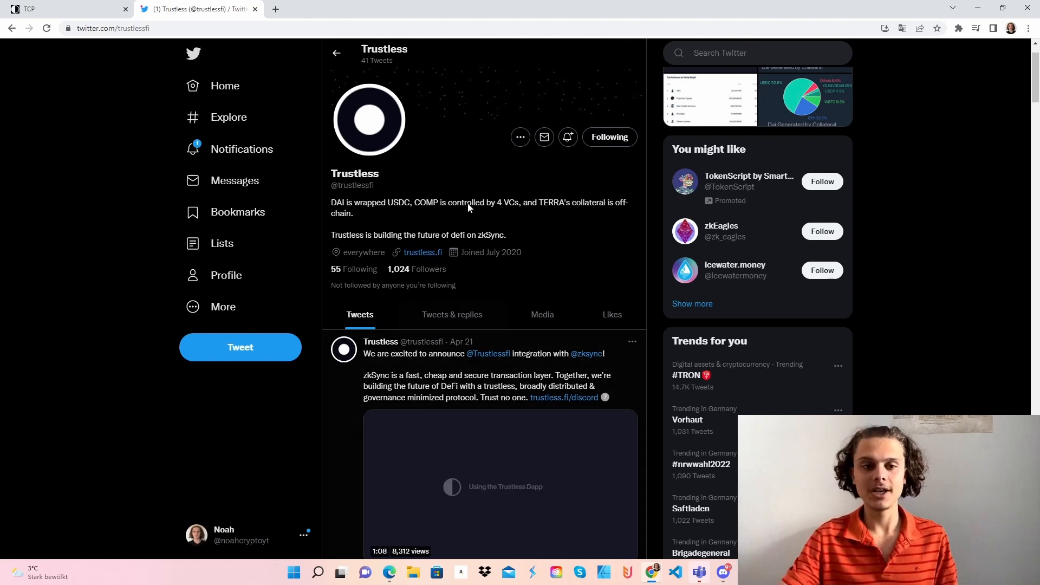
Step: Show the Trustless server's #announcements channel with the zkSync Demo launch post
left_click(699, 572)
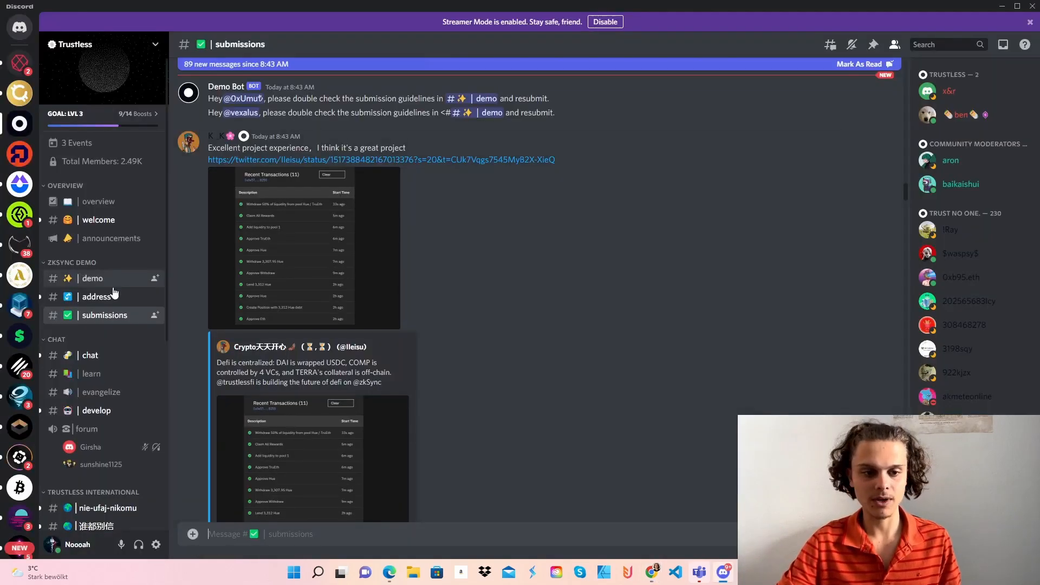
left_click(111, 239)
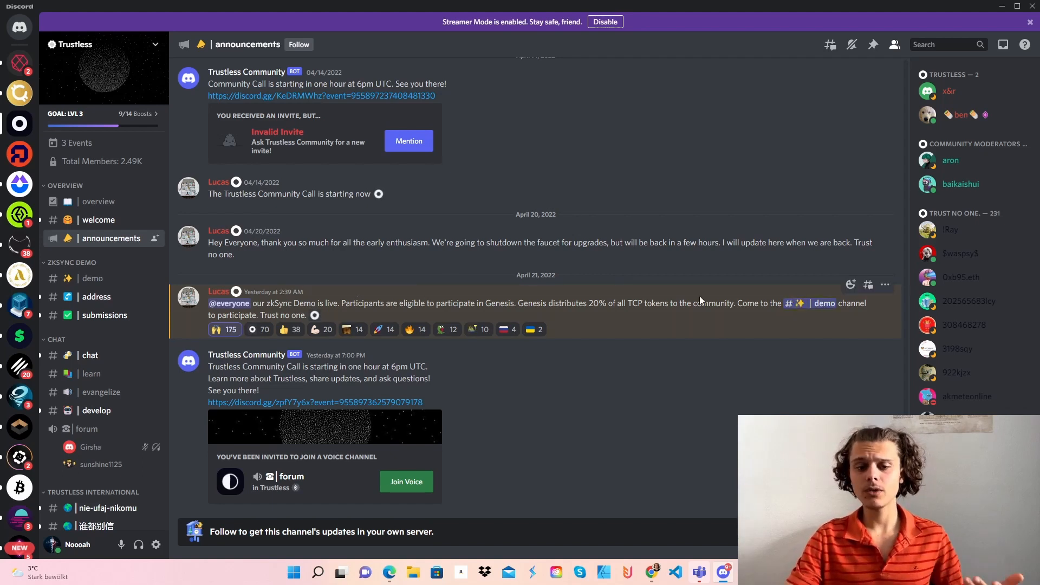
Step: Read the #demo channel's instructions for earning the TRUST NO ONE role
left_click(92, 278)
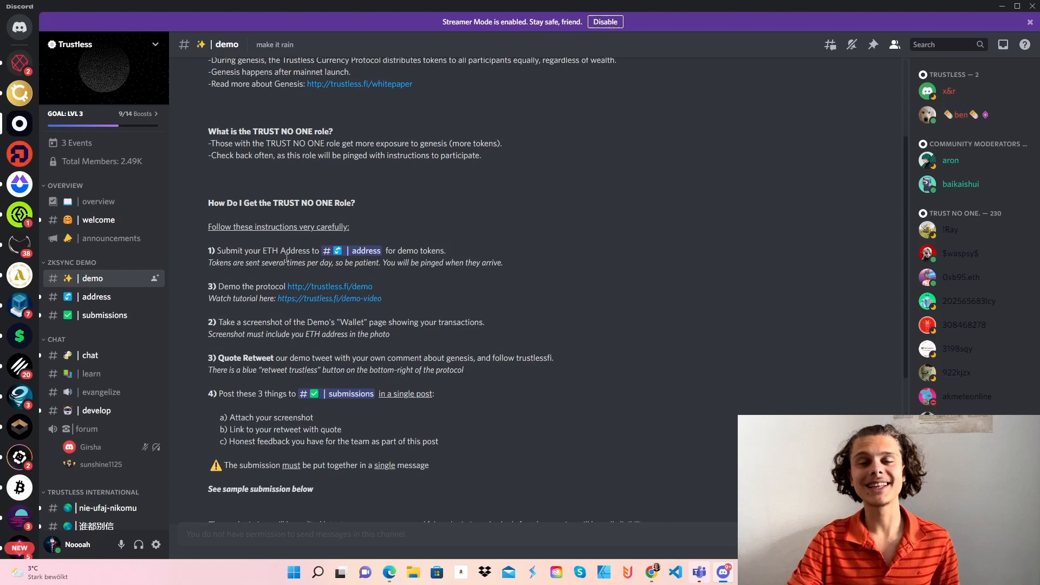
scroll("up", 3)
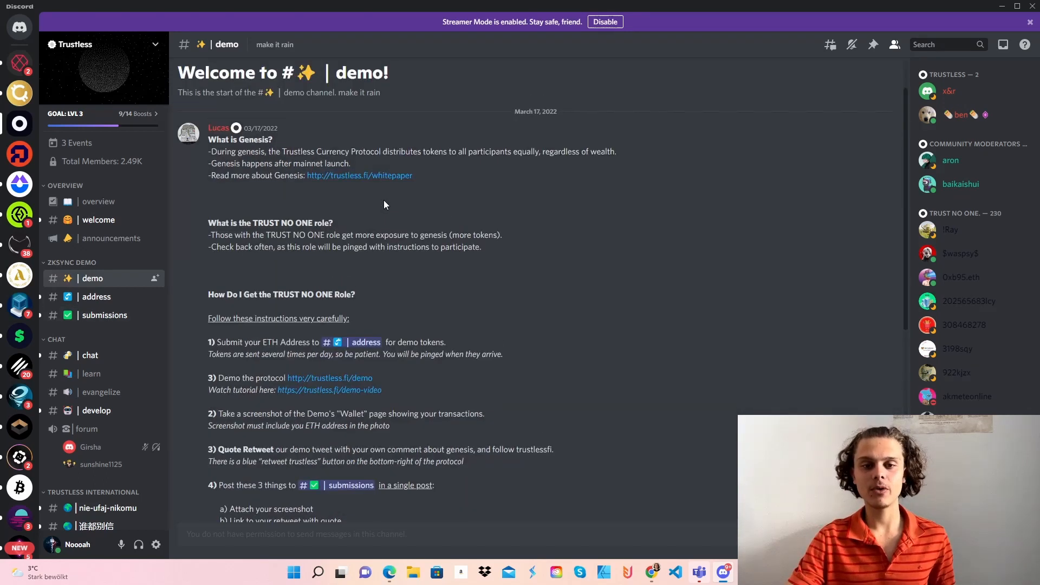
scroll("up", 3)
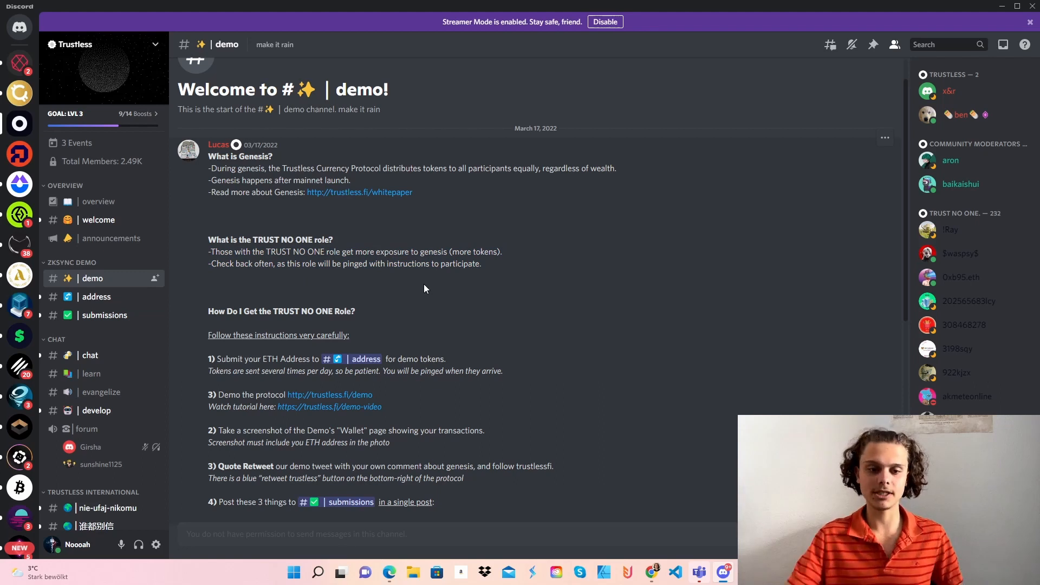
scroll("down", 3)
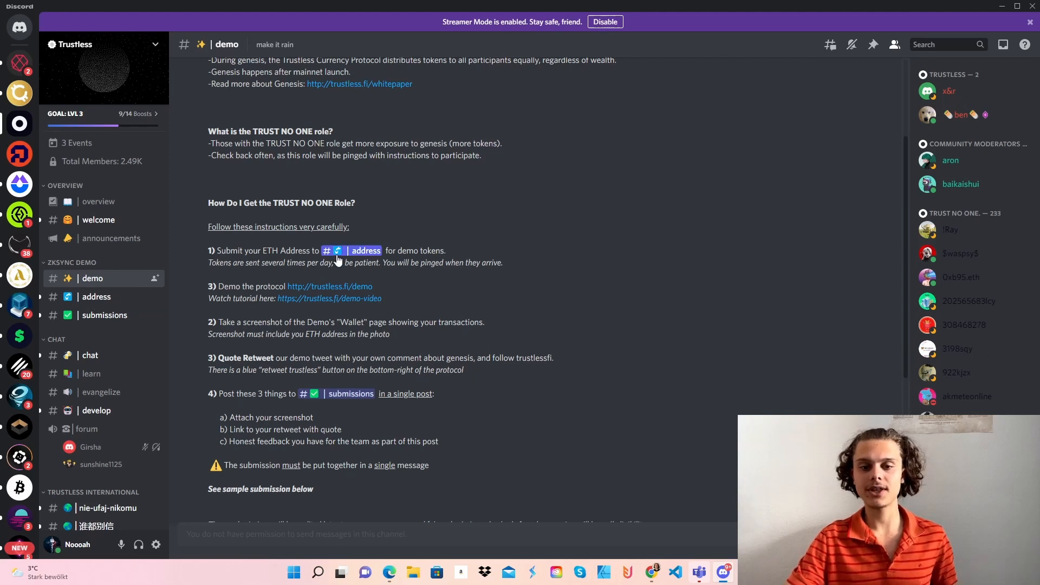
Step: View the #address channel of posted Ethereum addresses, then return to #announcements
left_click(97, 297)
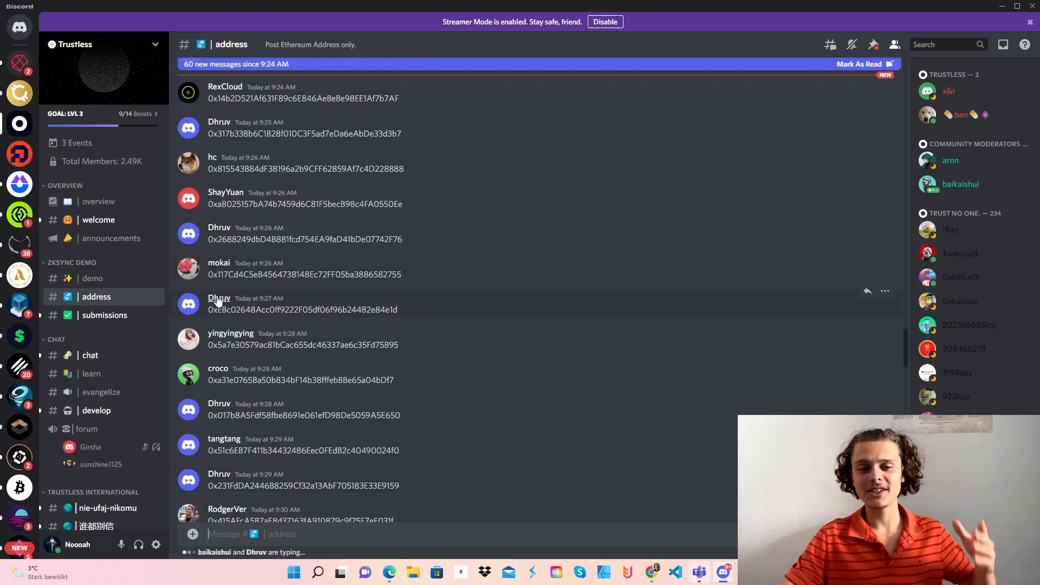
mouse_move(112, 275)
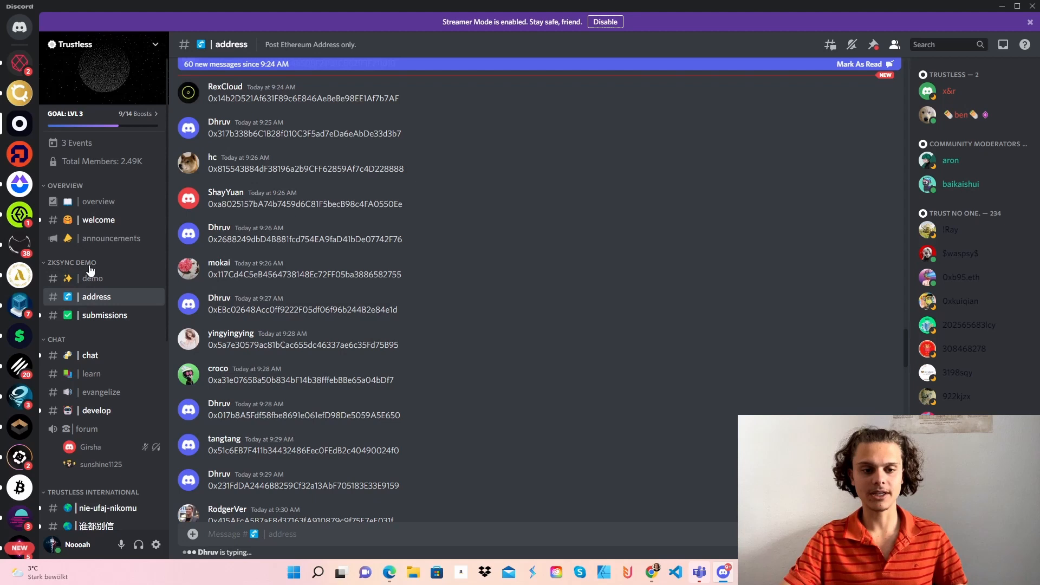
left_click(111, 238)
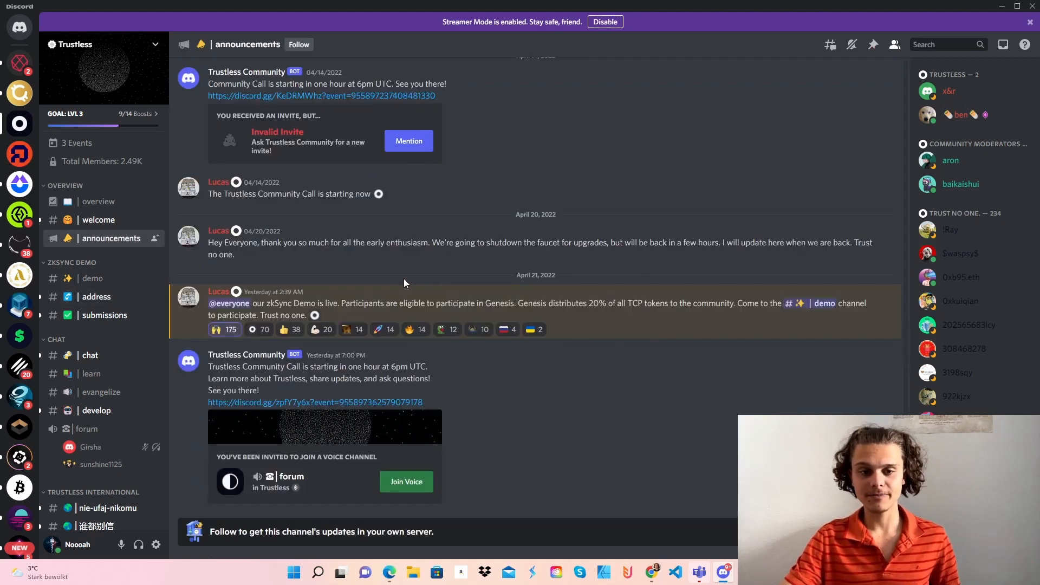
Step: Reopen the #demo channel scrolled to the submission rules and sample submission
left_click(92, 279)
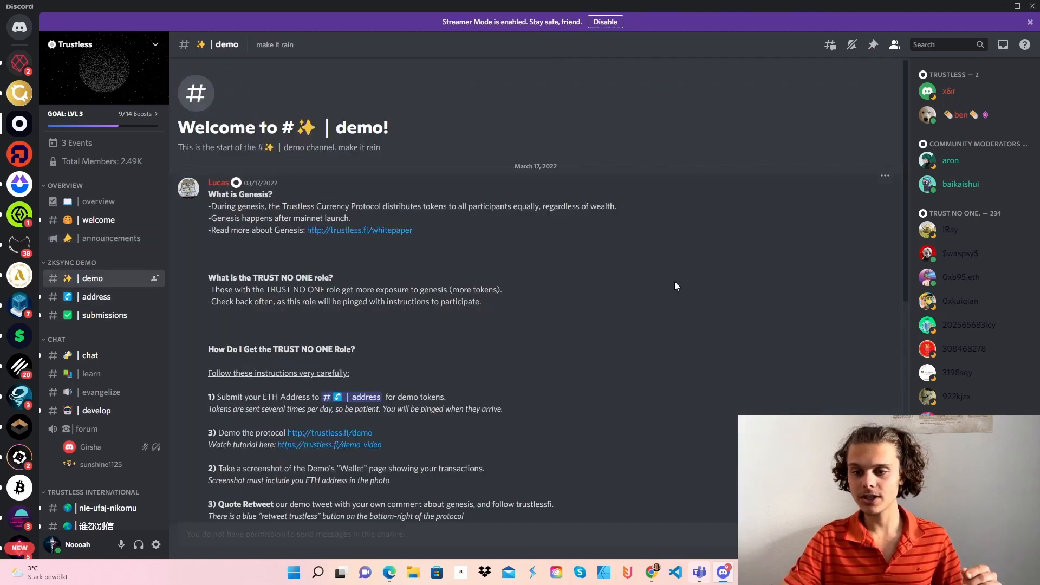
scroll("down", 3)
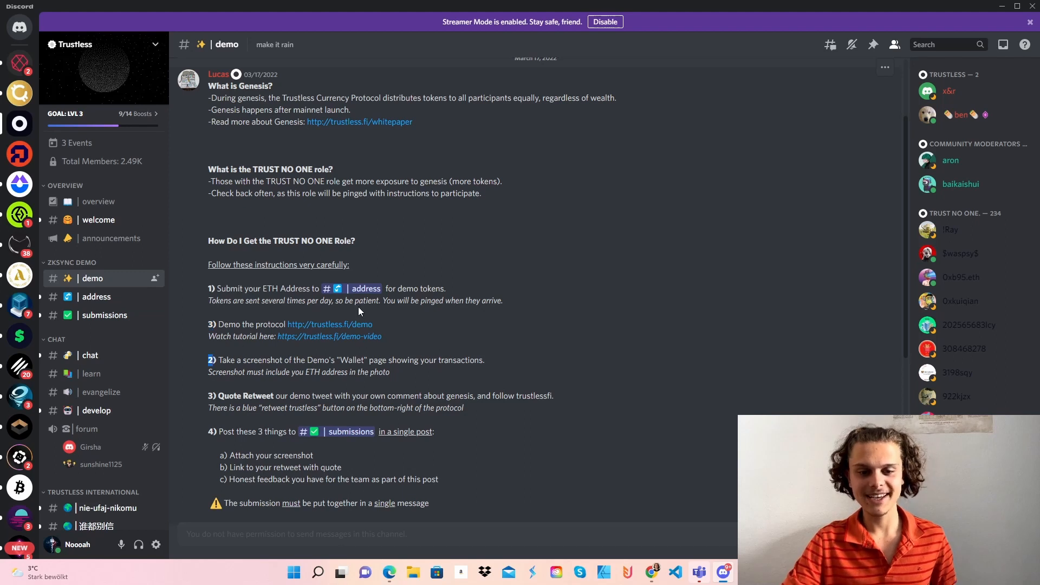
mouse_move(733, 335)
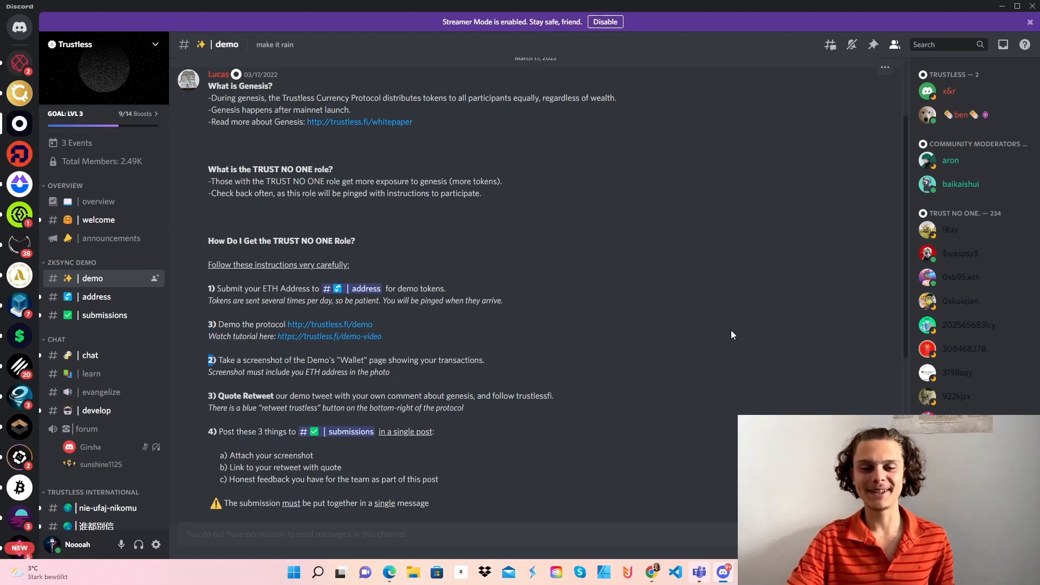
mouse_move(385, 332)
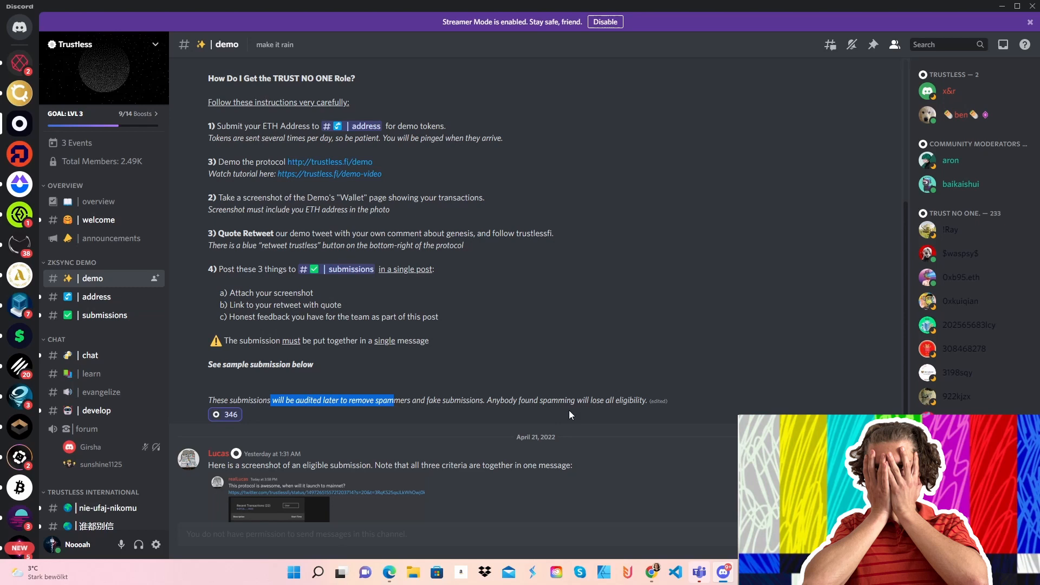
mouse_move(588, 414)
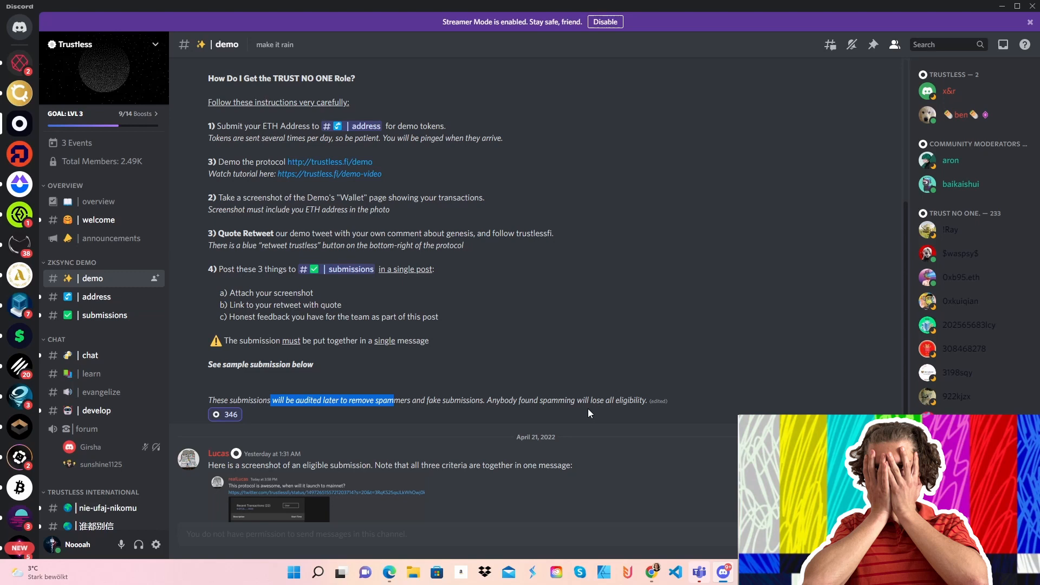
mouse_move(663, 474)
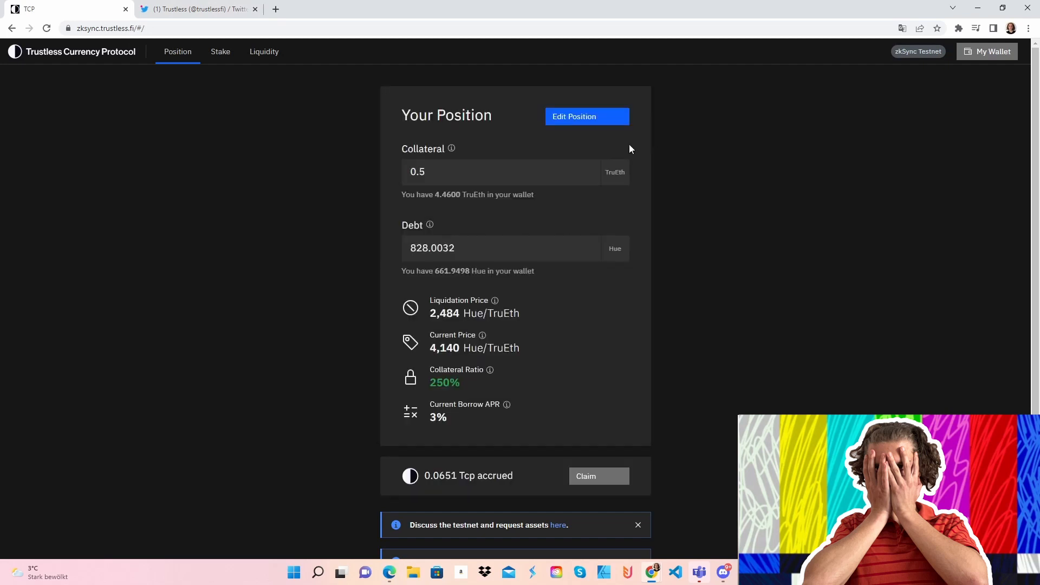
mouse_move(992, 55)
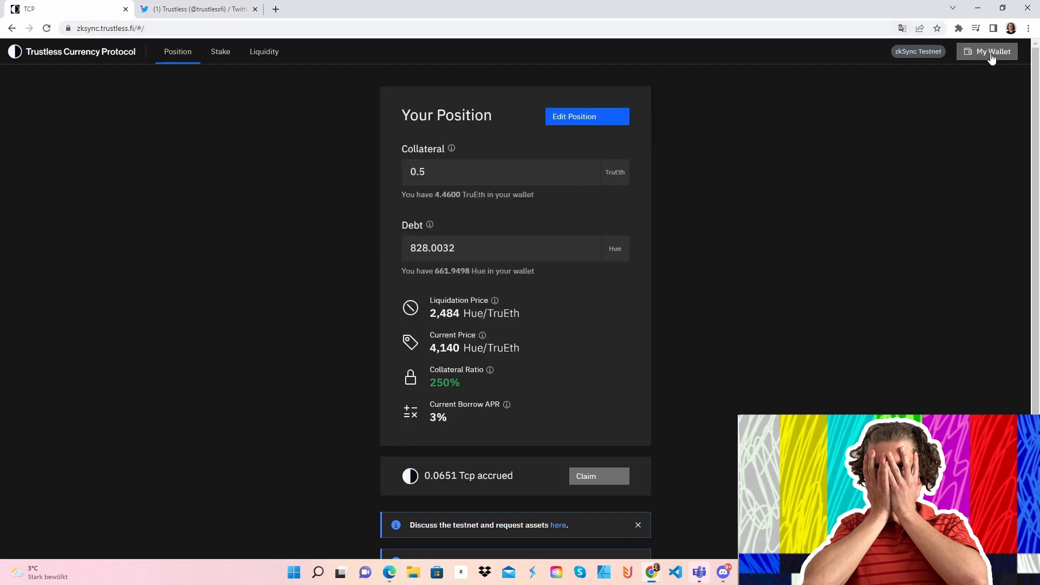
mouse_move(916, 76)
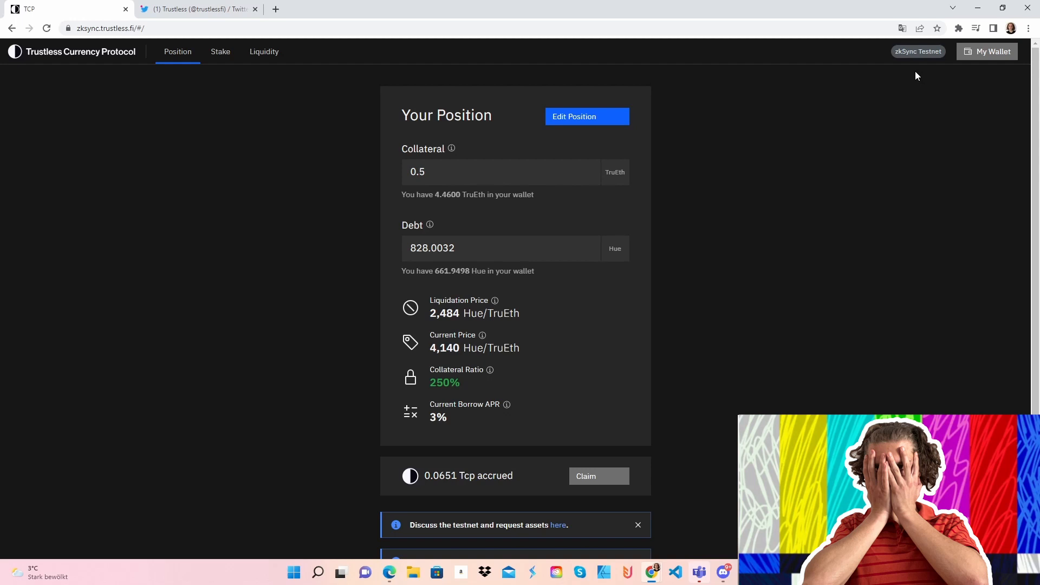
mouse_move(487, 178)
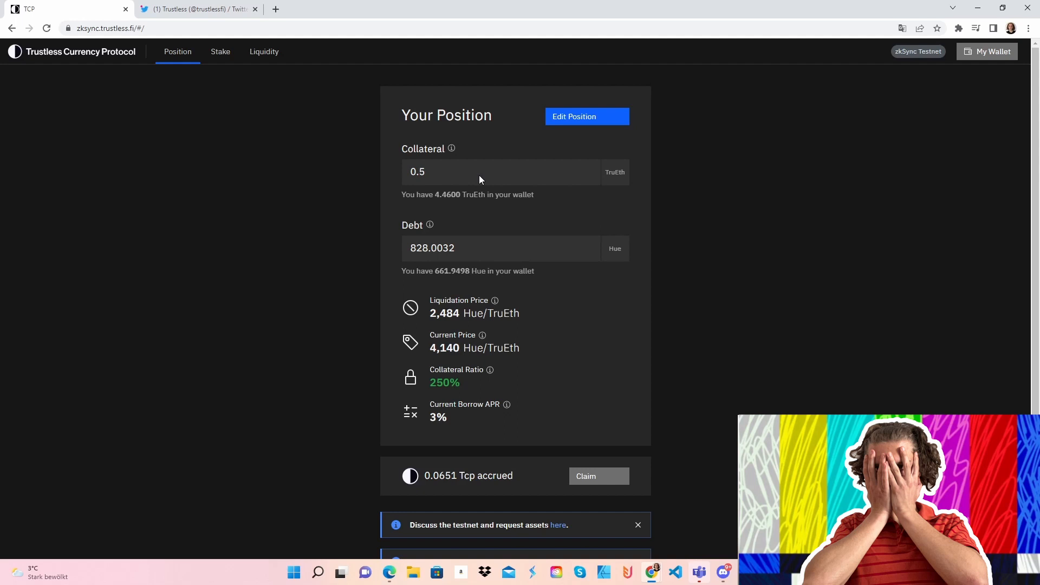
mouse_move(304, 227)
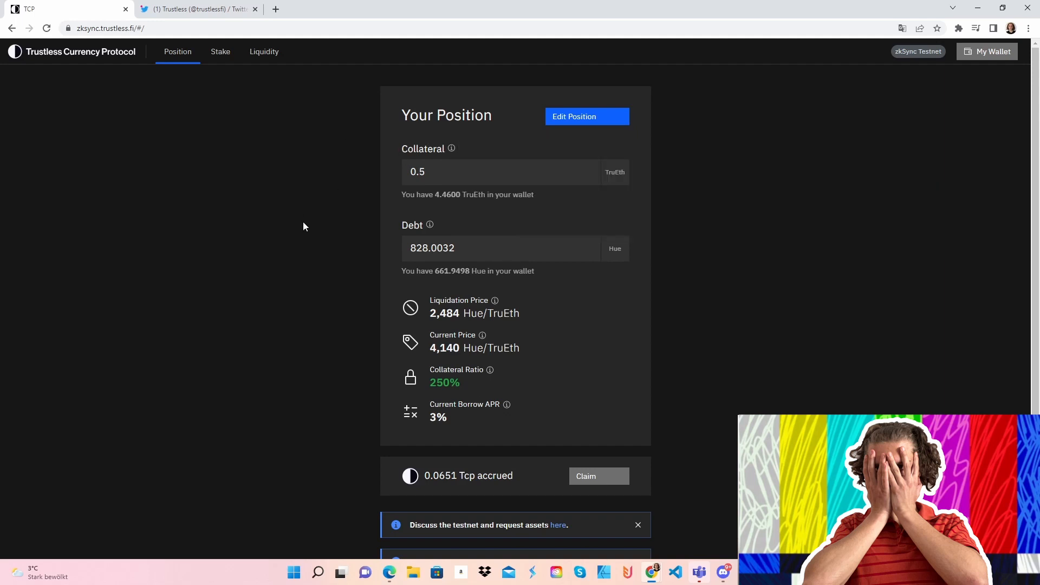
mouse_move(604, 169)
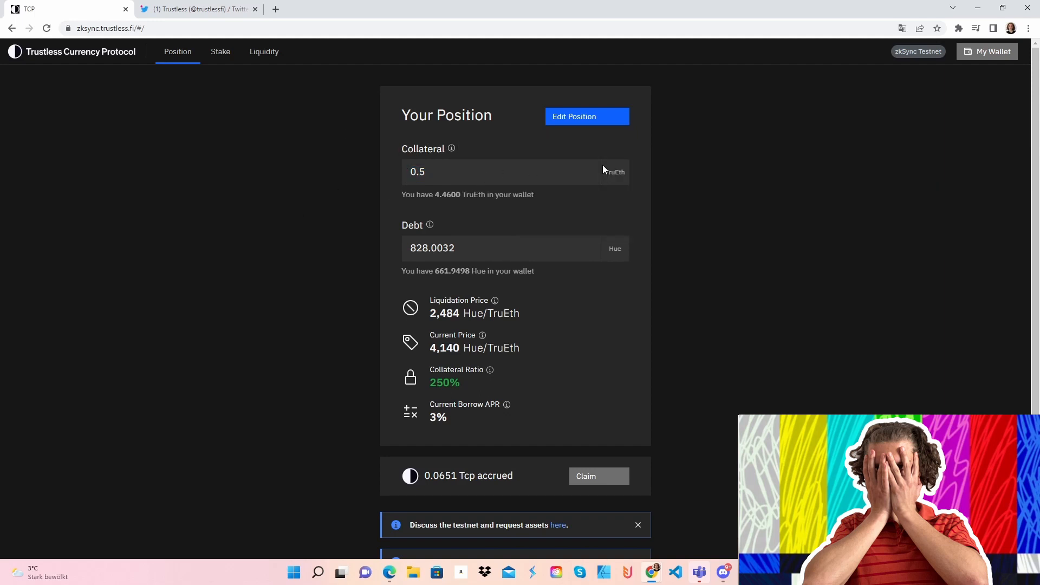
Step: Confirm the position update to 1 TruEth collateral and 1656.0029 Hue debt via MetaMask
left_click(585, 116)
type("1")
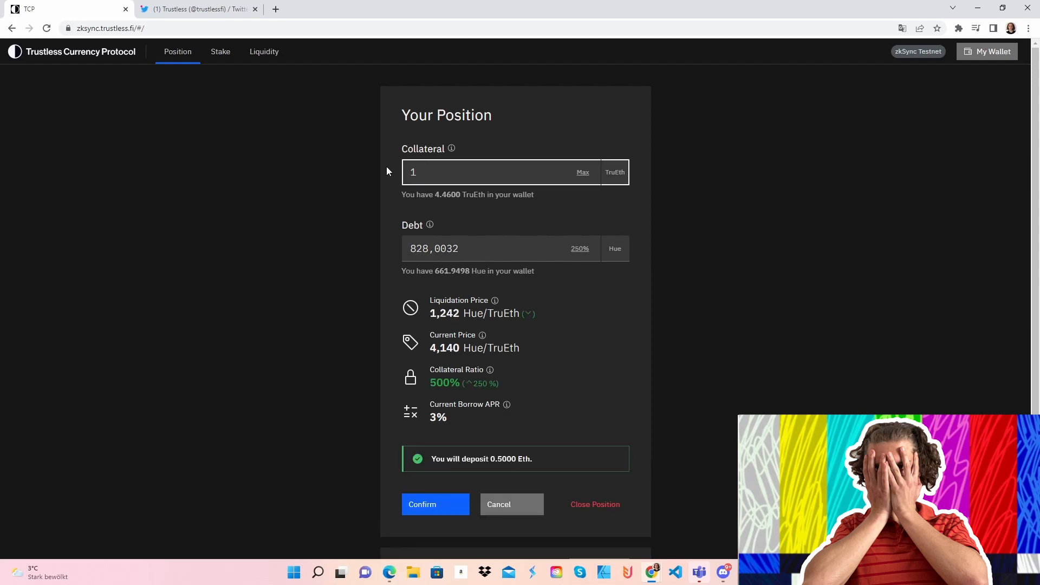
mouse_move(565, 274)
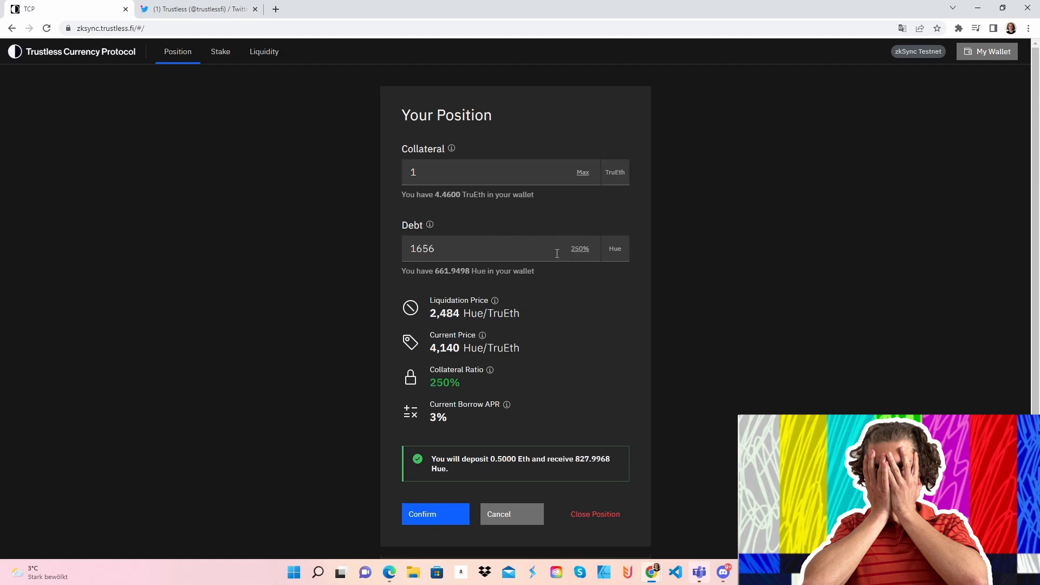
mouse_move(430, 261)
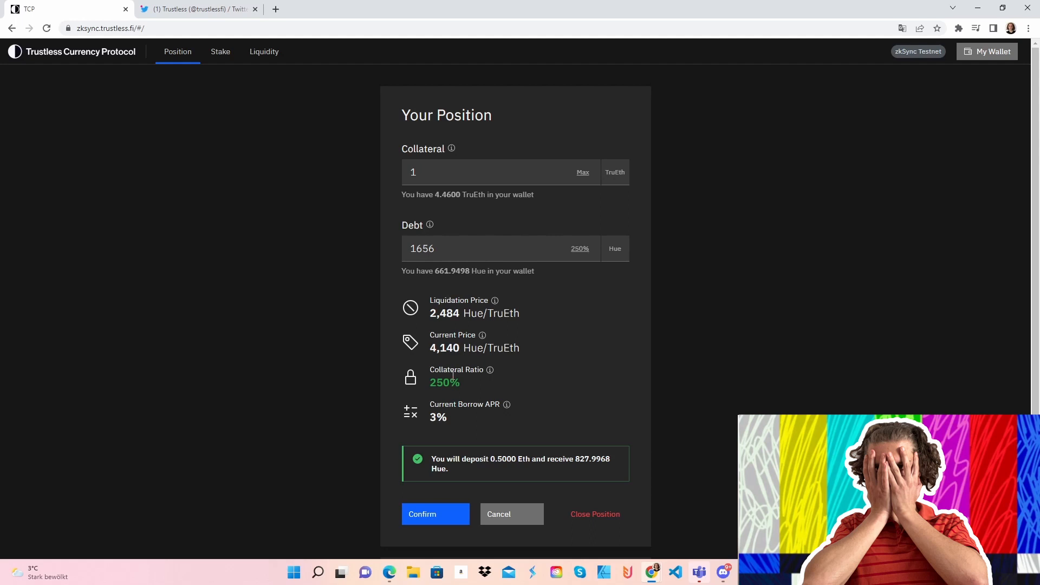
mouse_move(436, 513)
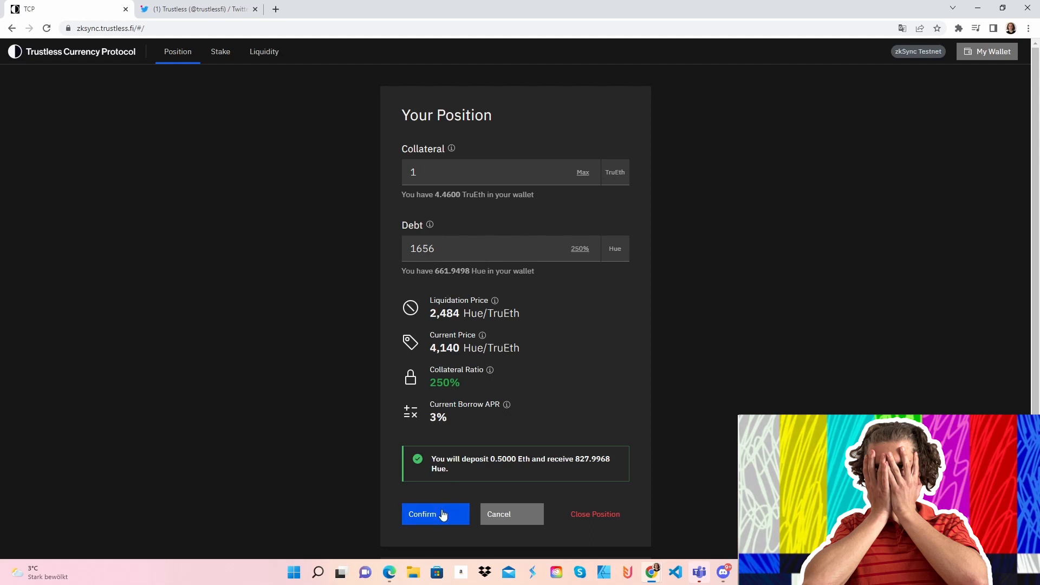
left_click(435, 514)
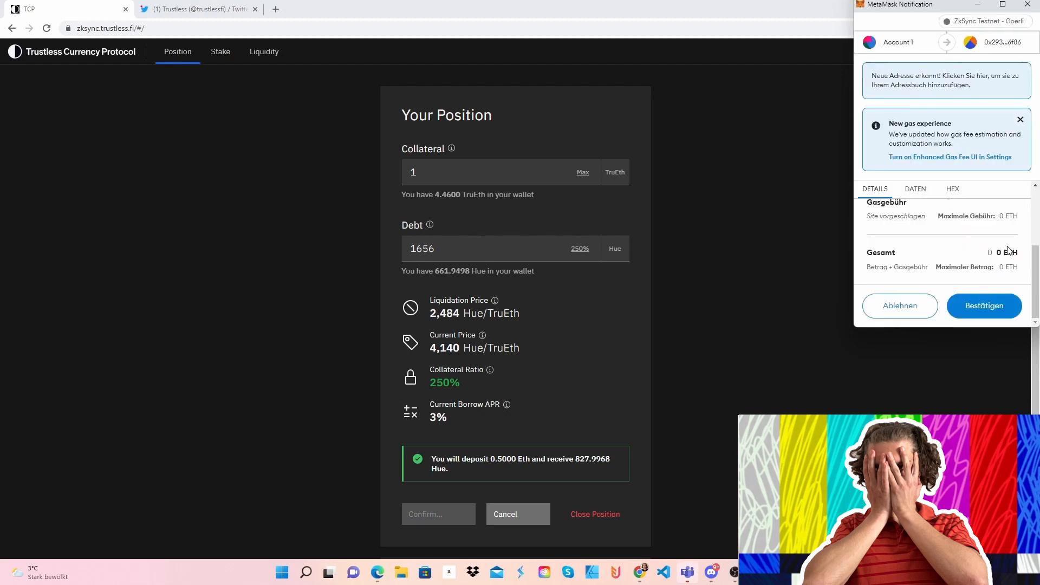
left_click(983, 305)
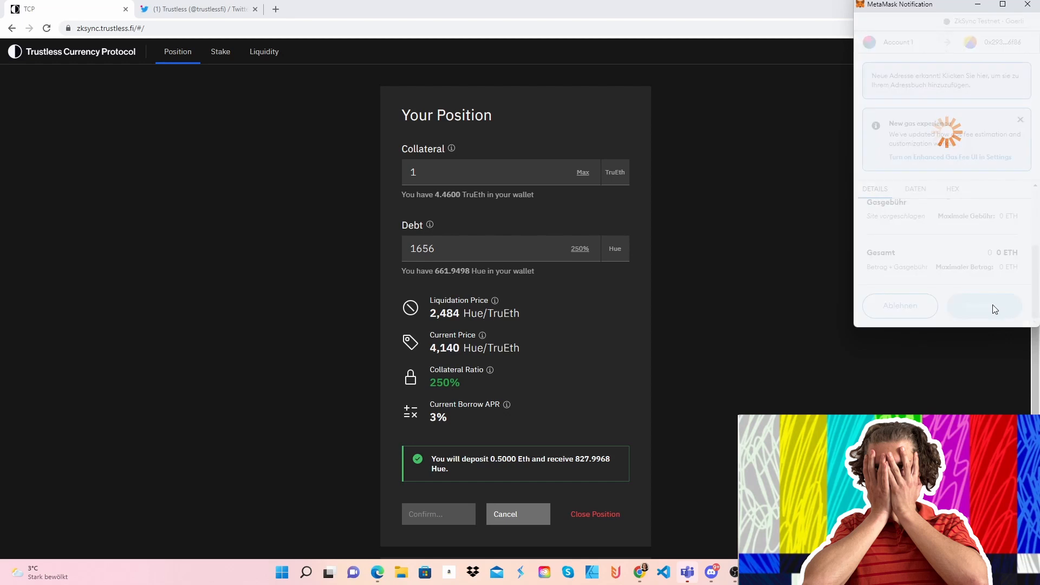
left_click(983, 305)
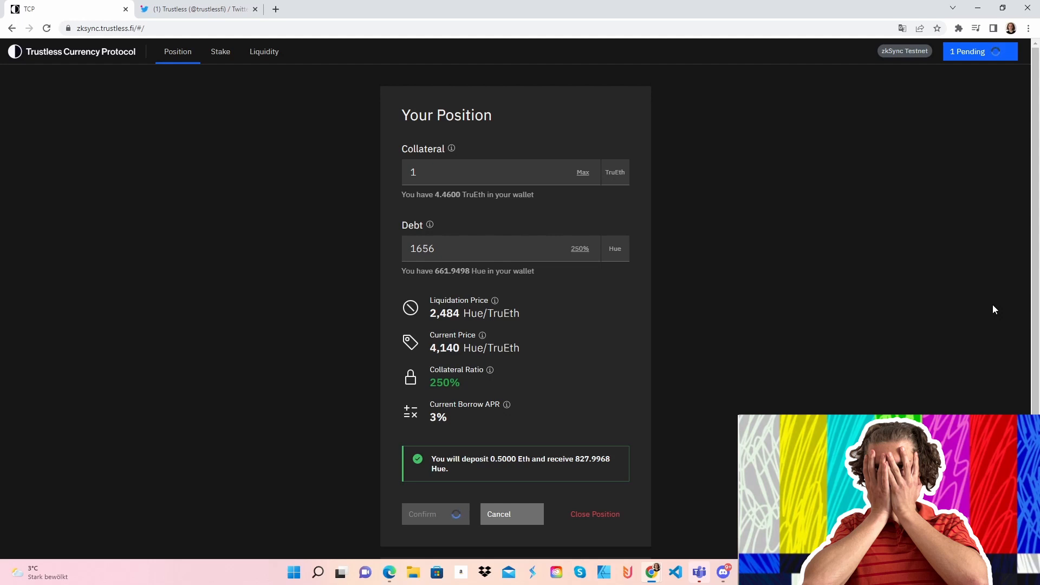
left_click(421, 513)
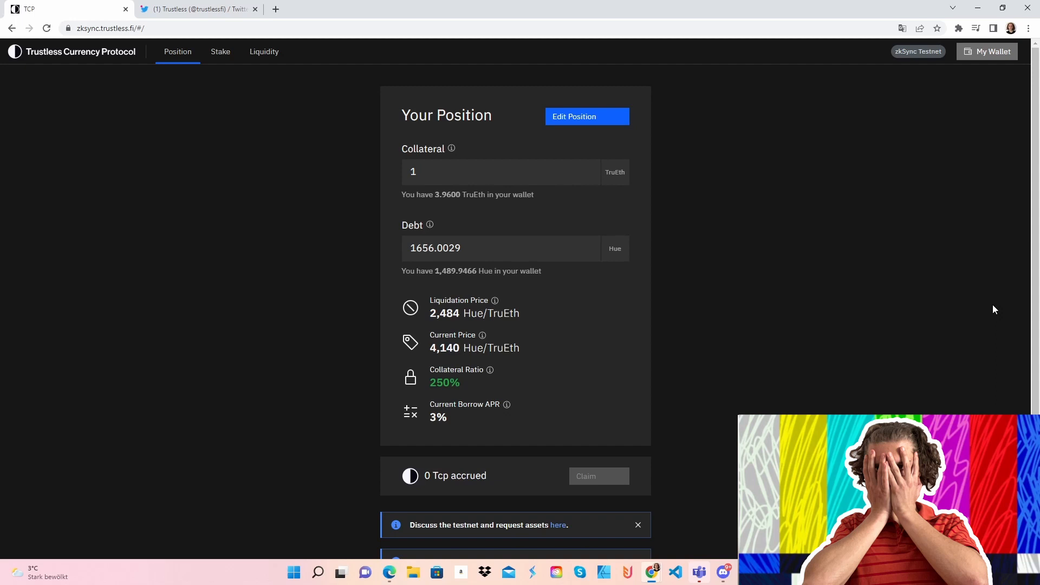
scroll("down", 3)
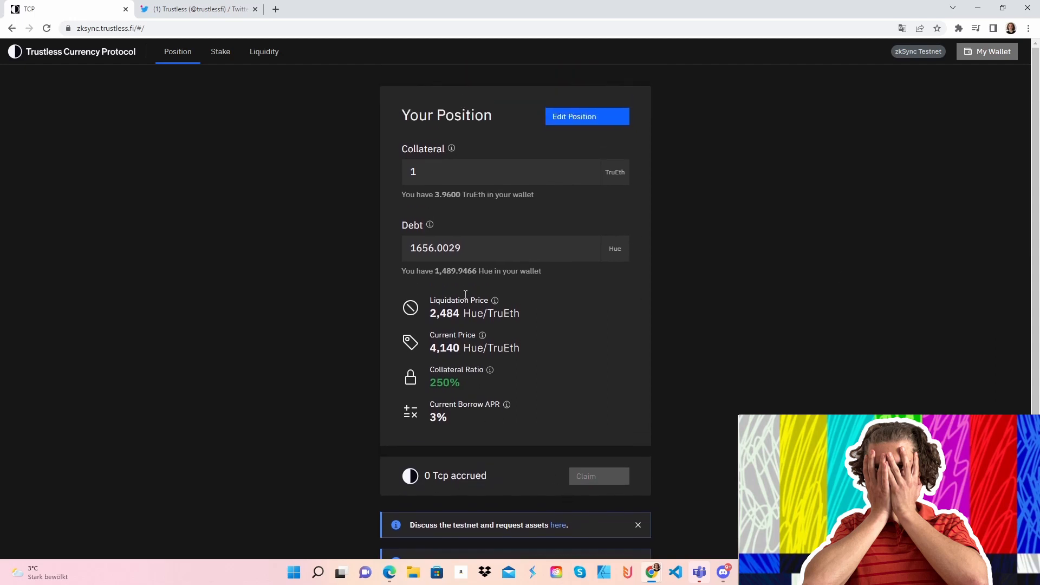
mouse_move(220, 52)
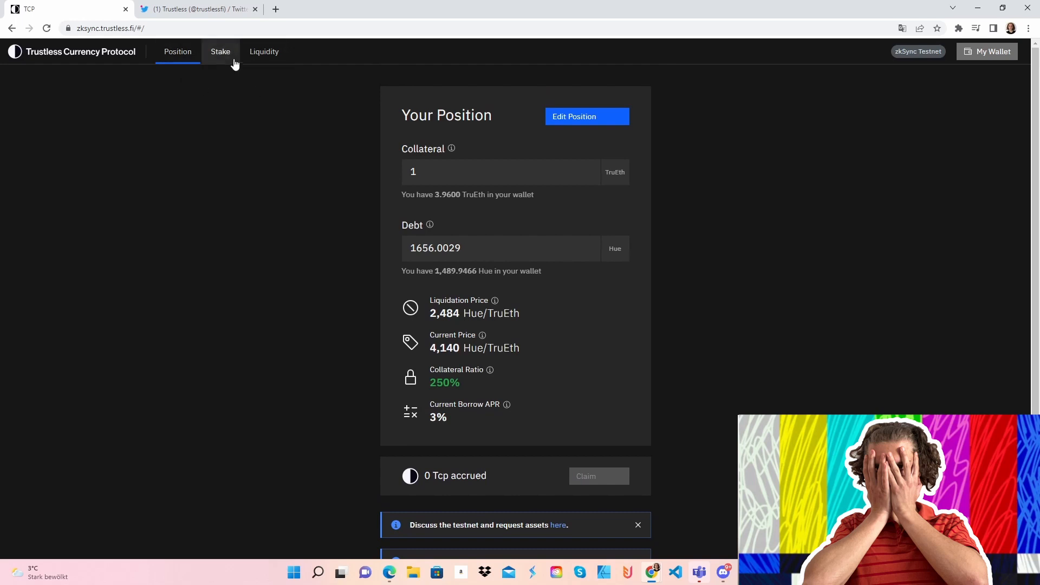
Step: Deposit a 0.5 Hue stake and approve it in MetaMask, raising the staked balance to 0.94999965 Hue
left_click(220, 52)
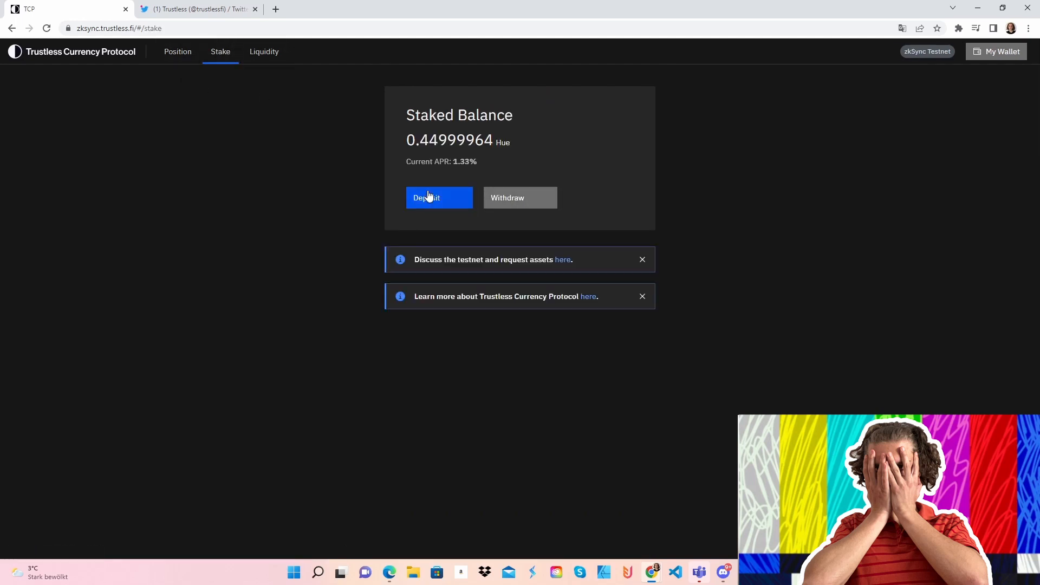
left_click(438, 197)
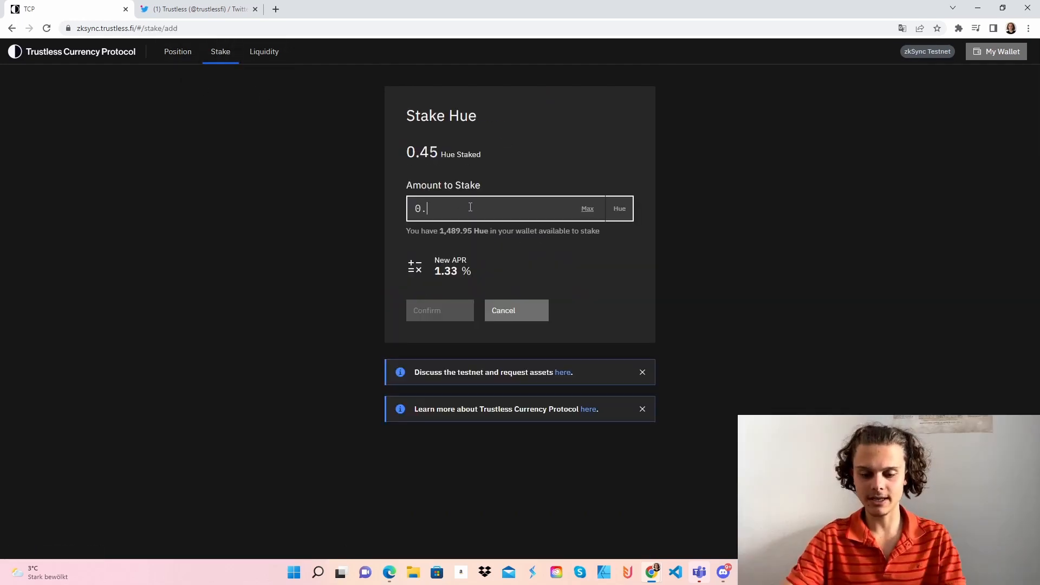
type("5")
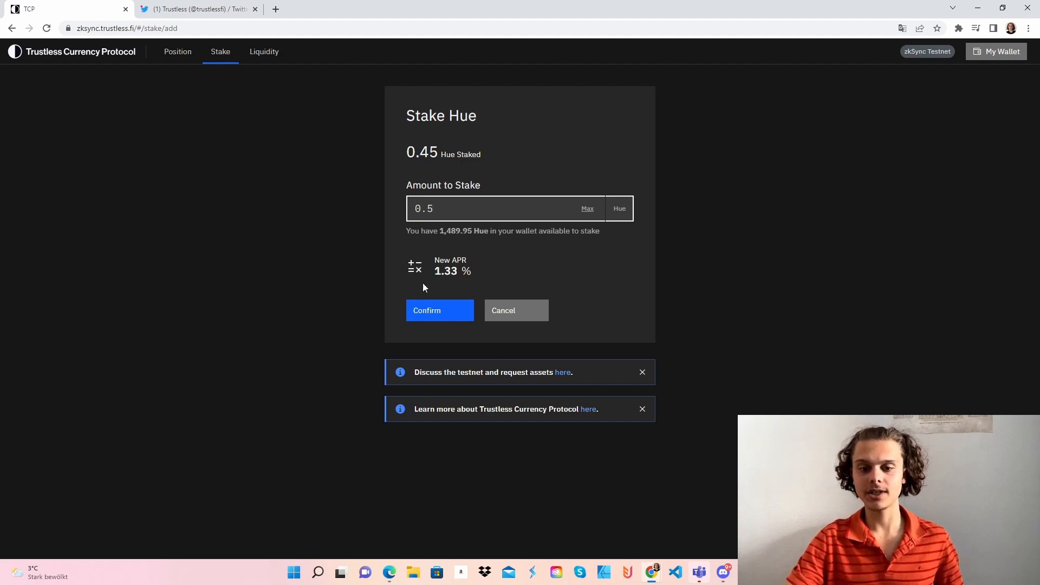
left_click(438, 310)
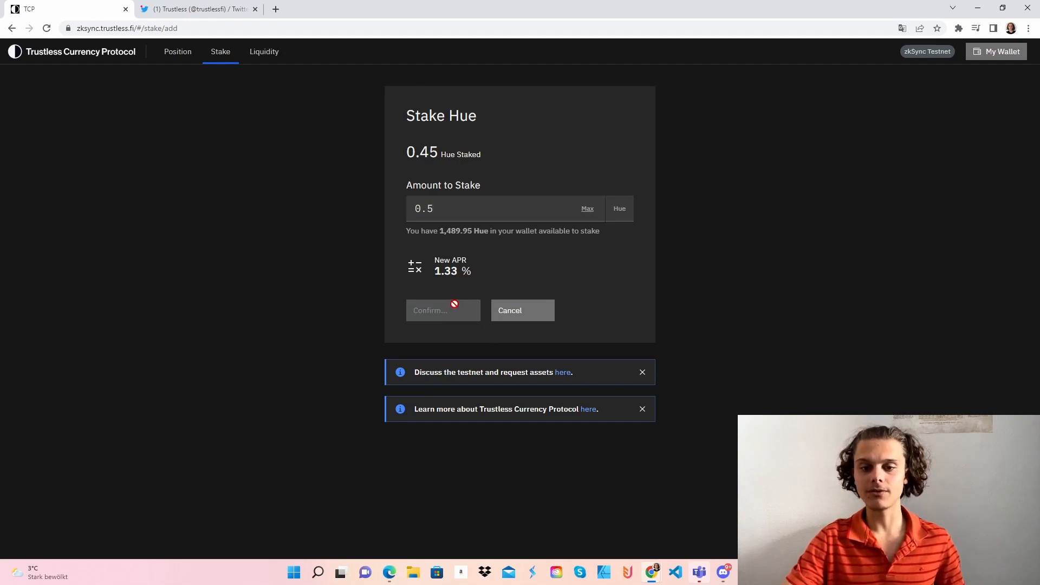
left_click(442, 310)
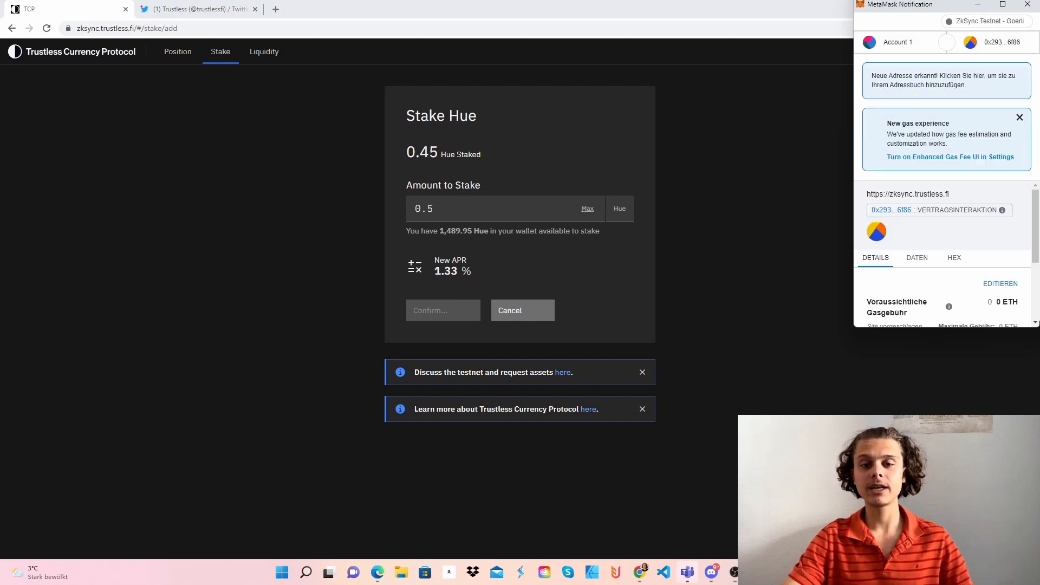
scroll("down", 3)
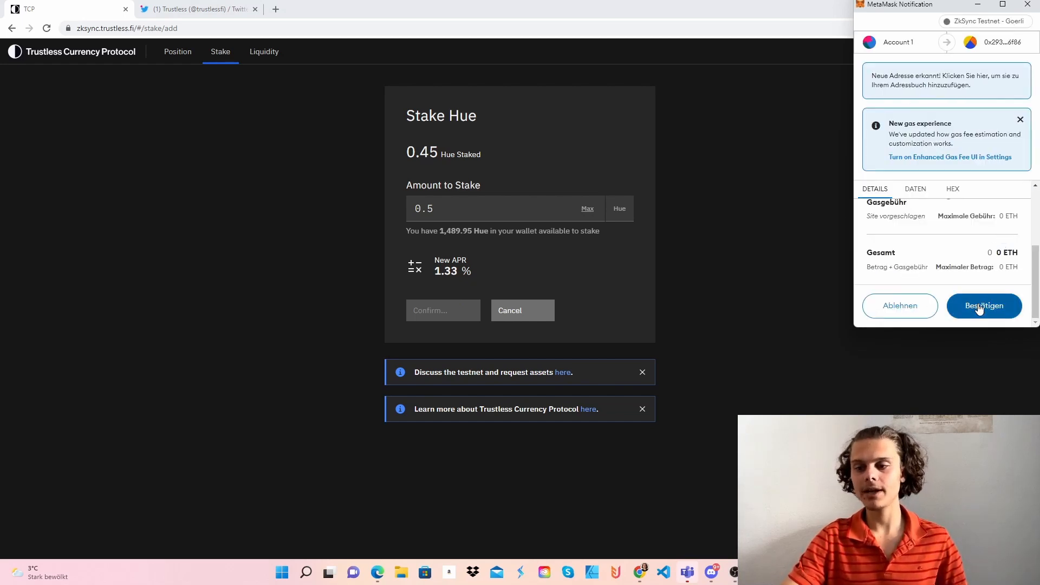
left_click(984, 306)
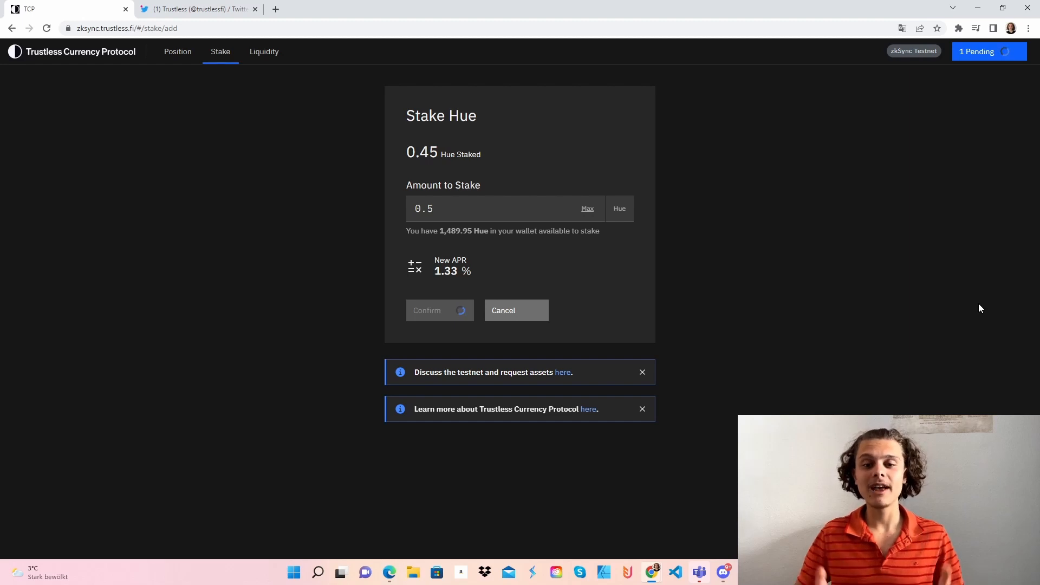
left_click(427, 309)
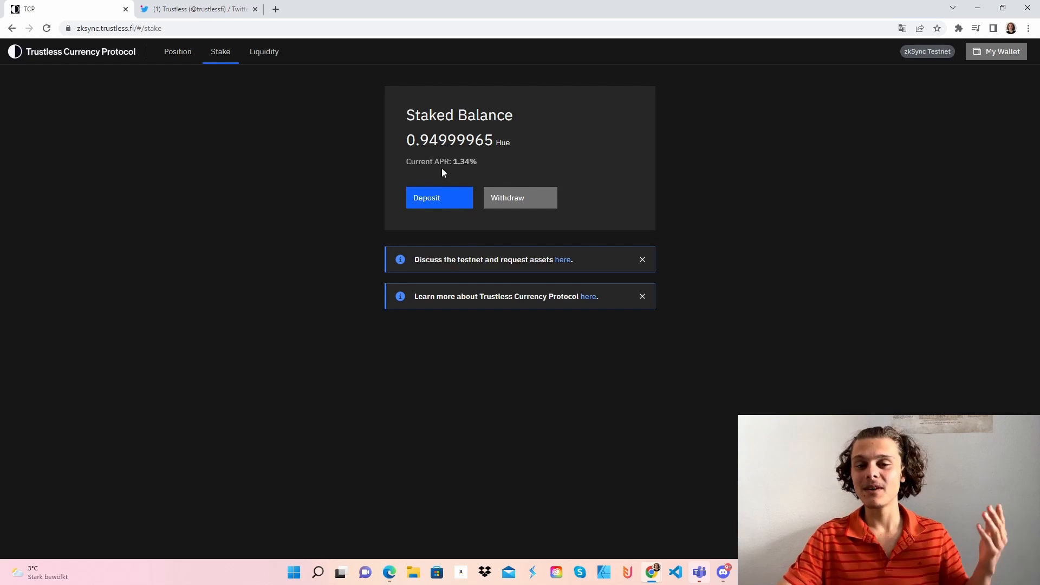
Step: Withdraw 0.1 Hue from staking and approve it, leaving 0.84999974 Hue staked
left_click(519, 197)
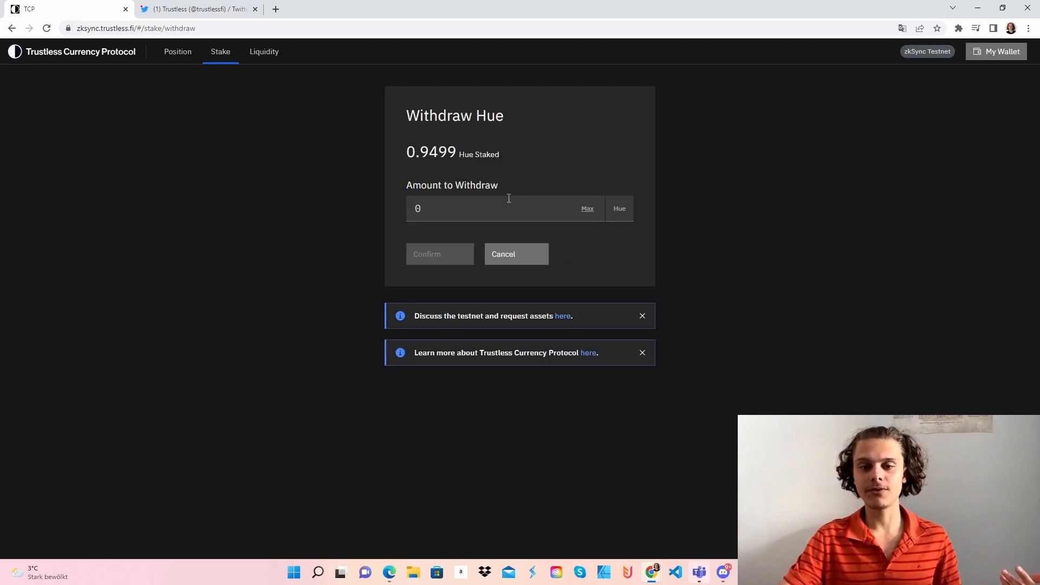
type("0.1")
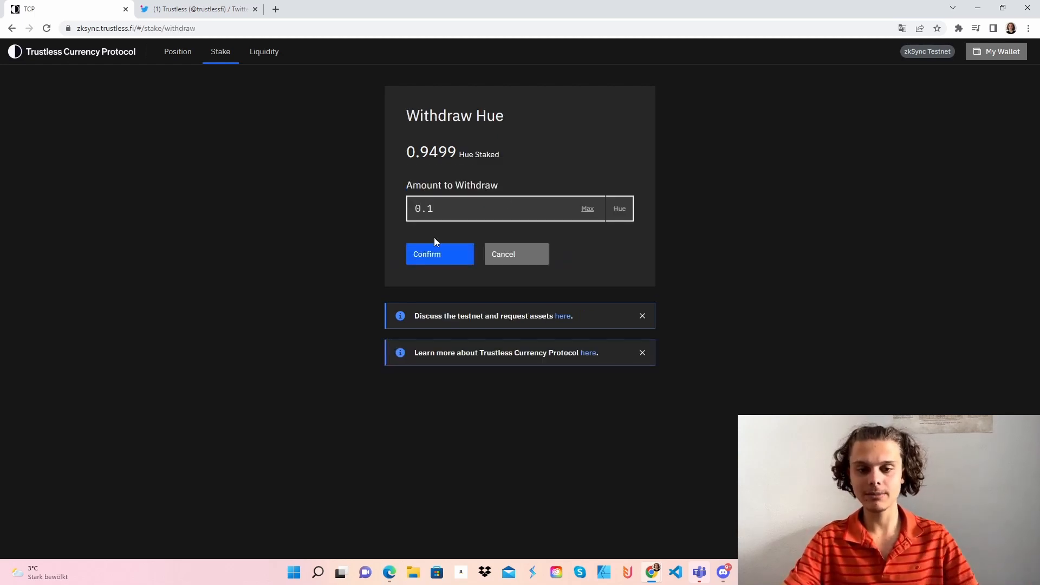
left_click(439, 253)
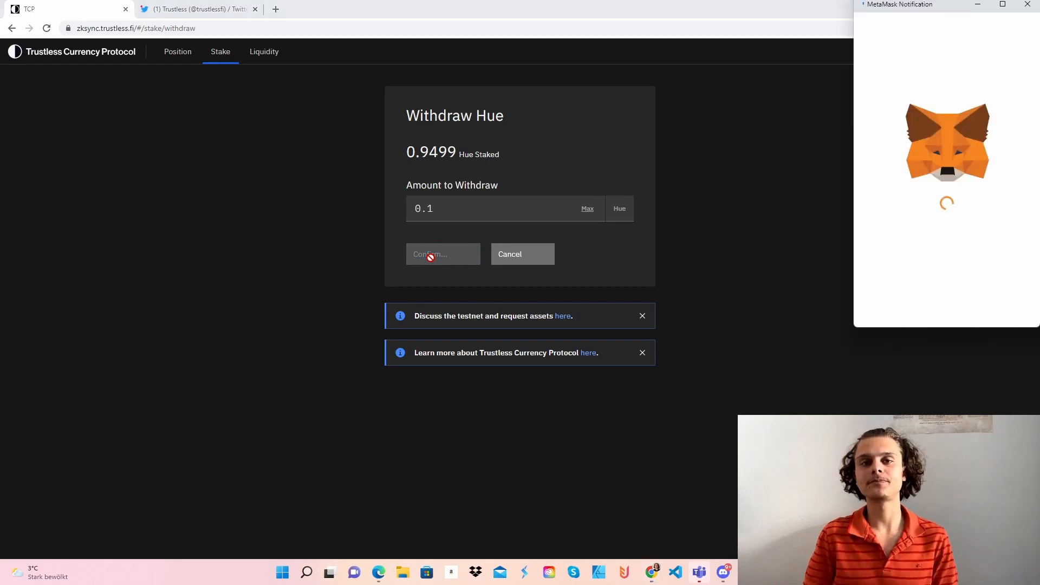
mouse_move(921, 233)
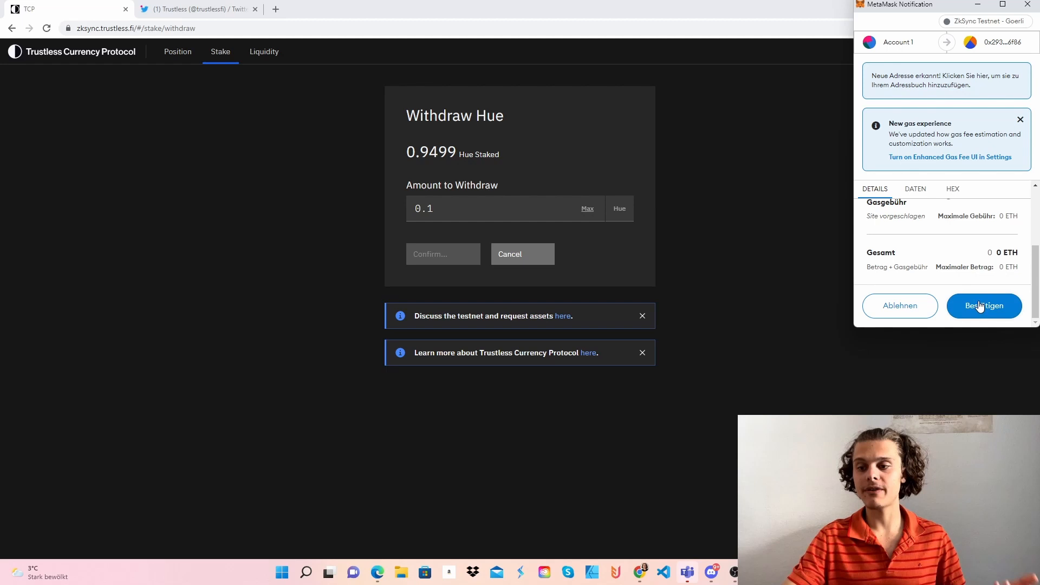
left_click(984, 306)
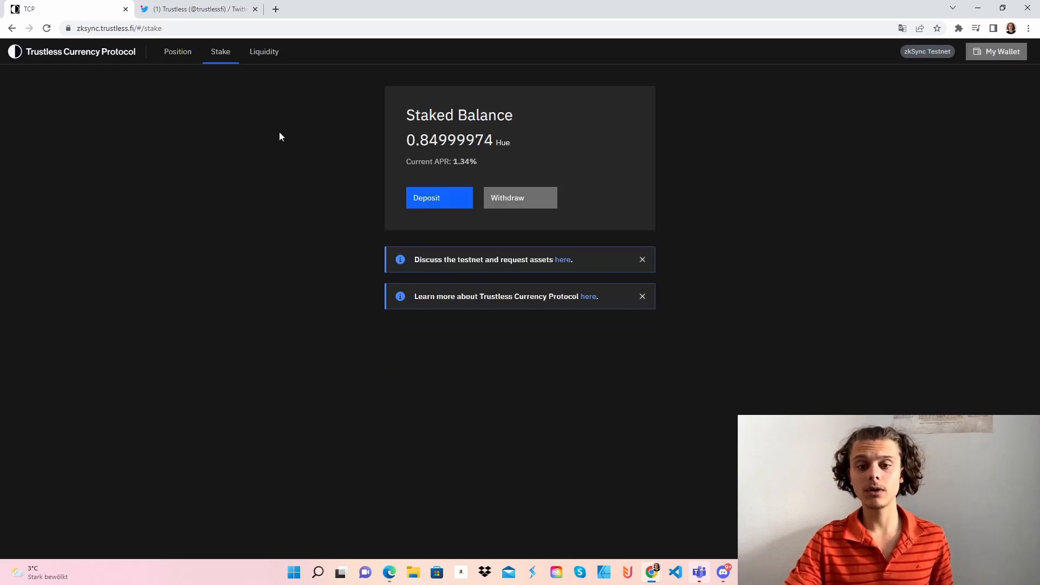
Step: Add 828.0015 Hue and 0.2 TruEth liquidity to the Hue / TruEth pool and approve in MetaMask
left_click(263, 52)
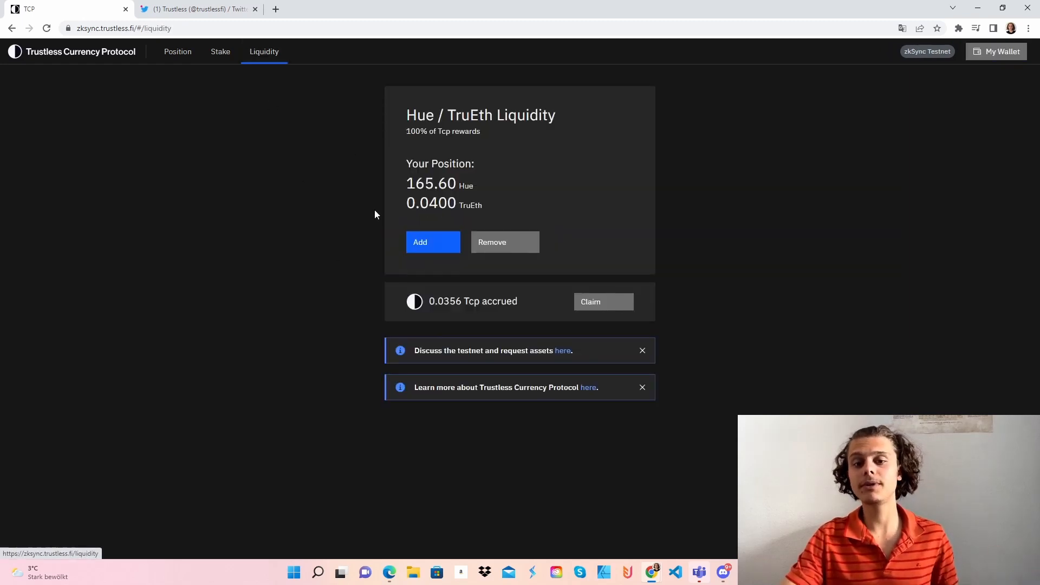
left_click(433, 241)
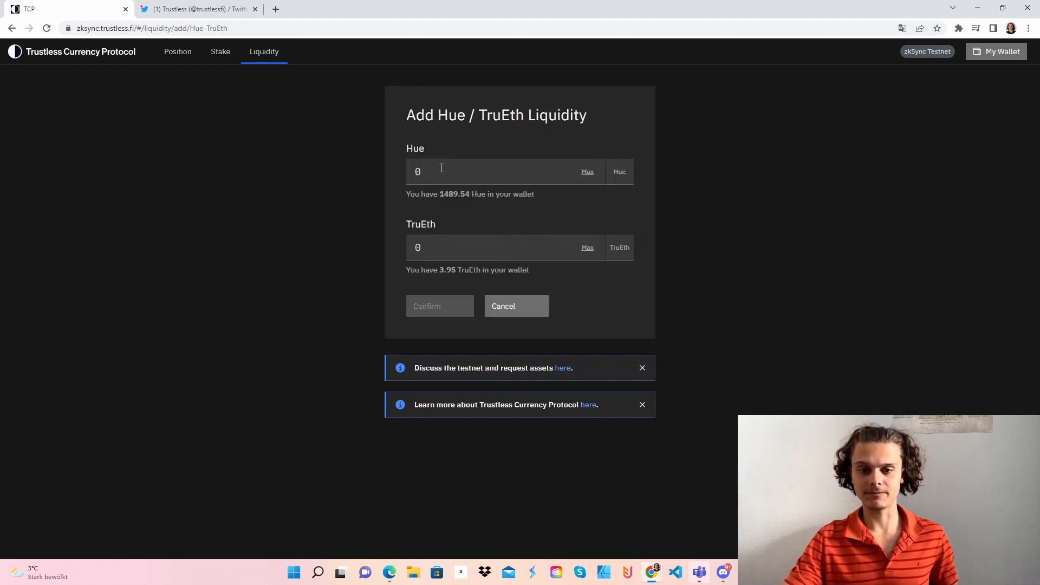
left_click(503, 247)
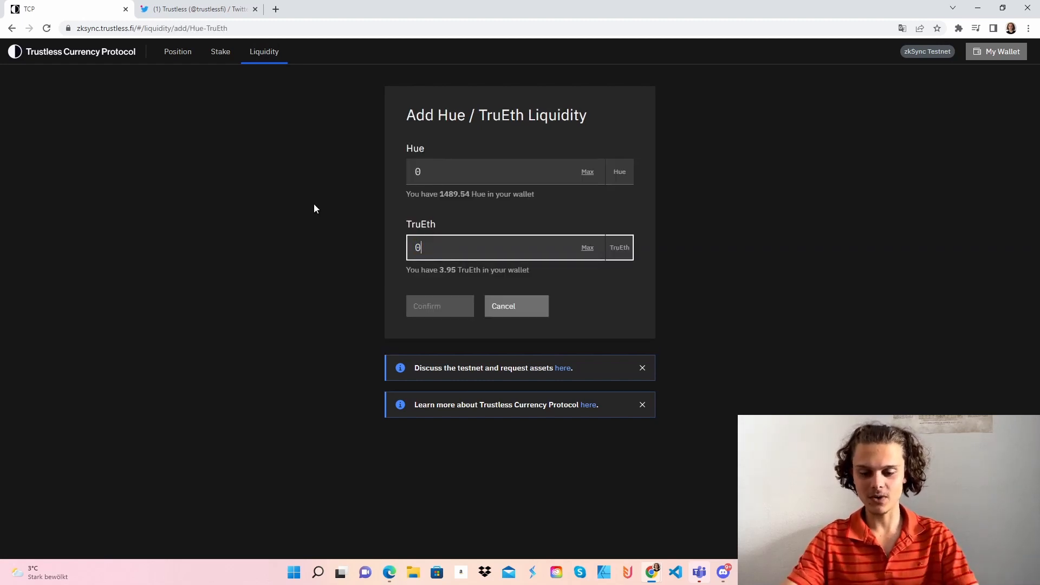
type("0.5")
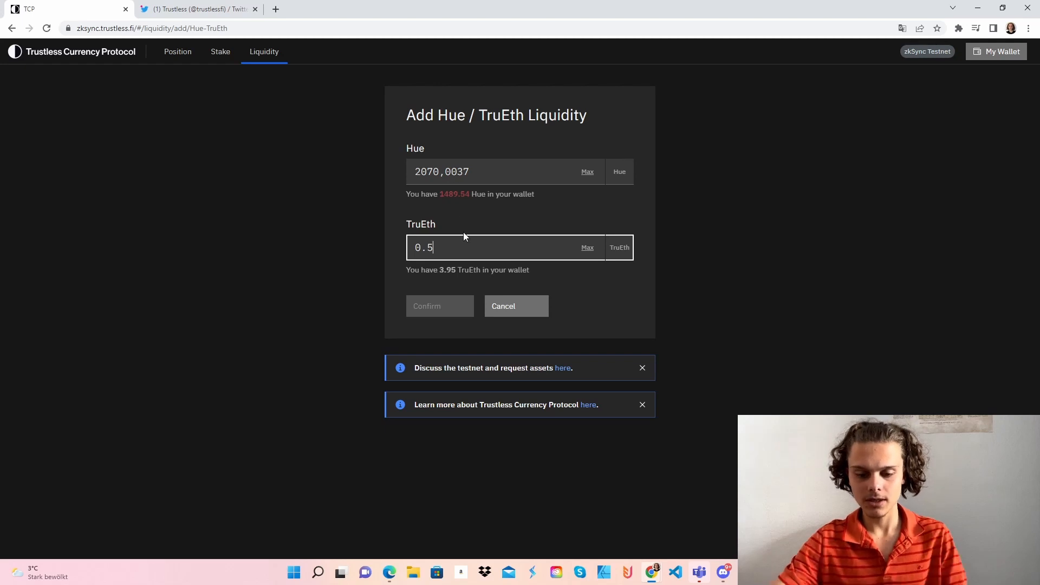
type("0.2")
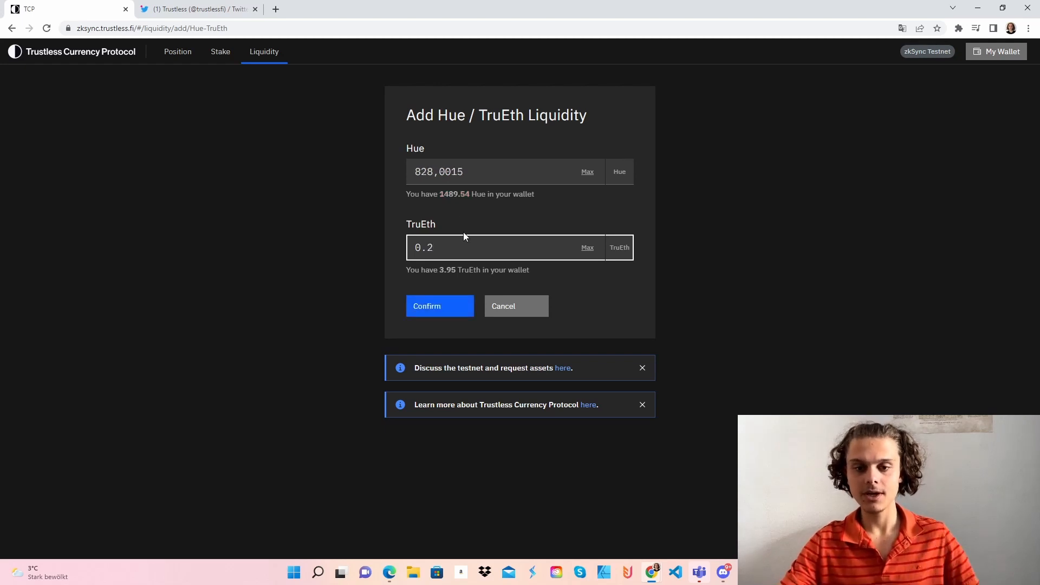
mouse_move(465, 283)
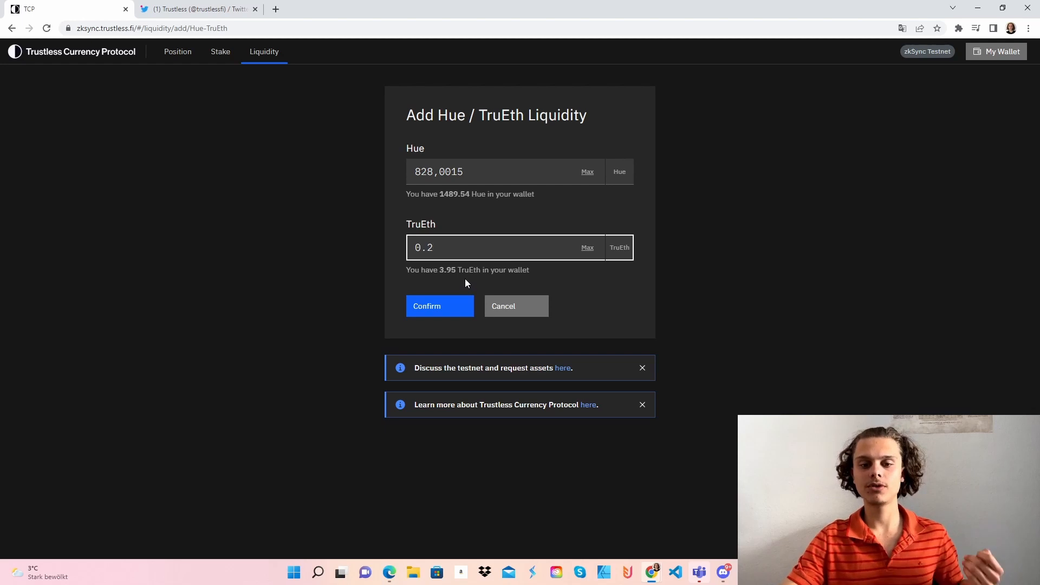
mouse_move(406, 150)
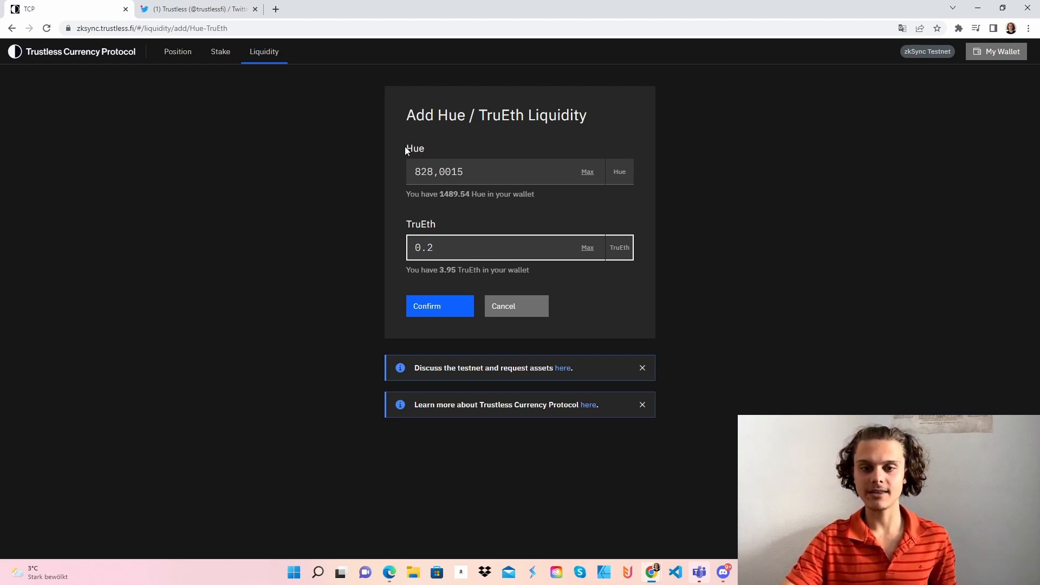
left_click(427, 306)
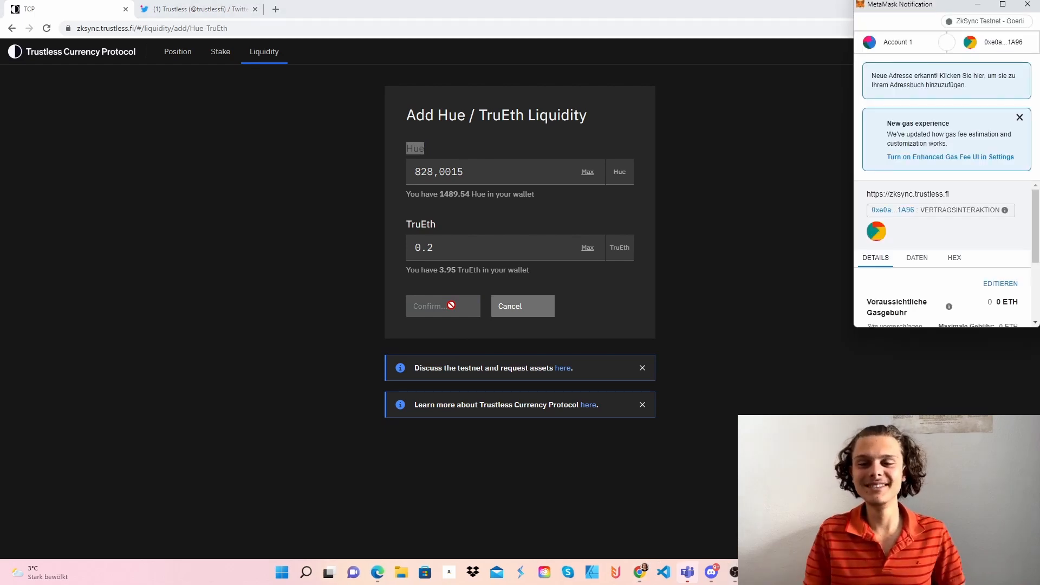
scroll("down", 3)
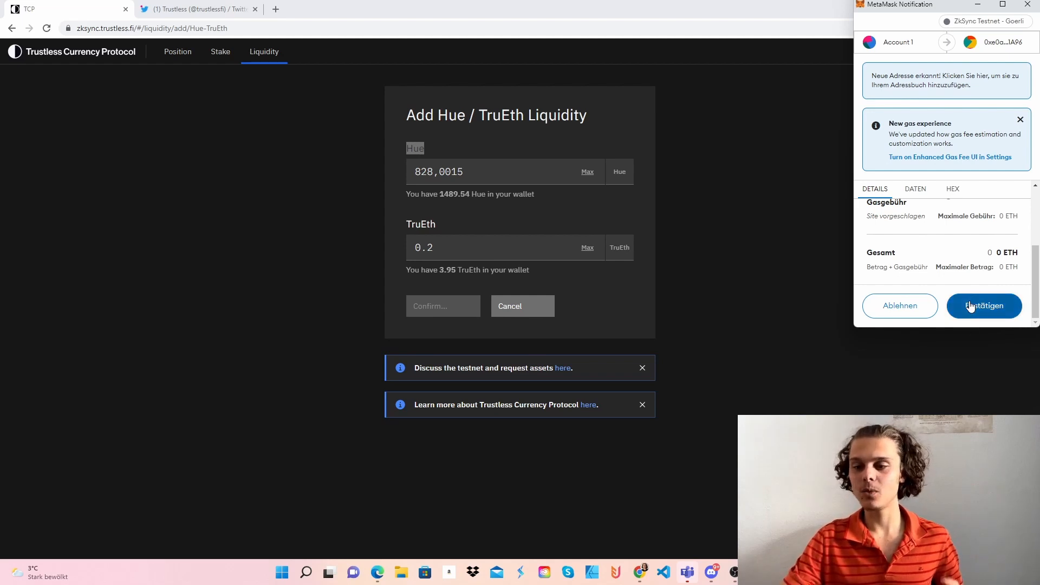
left_click(984, 306)
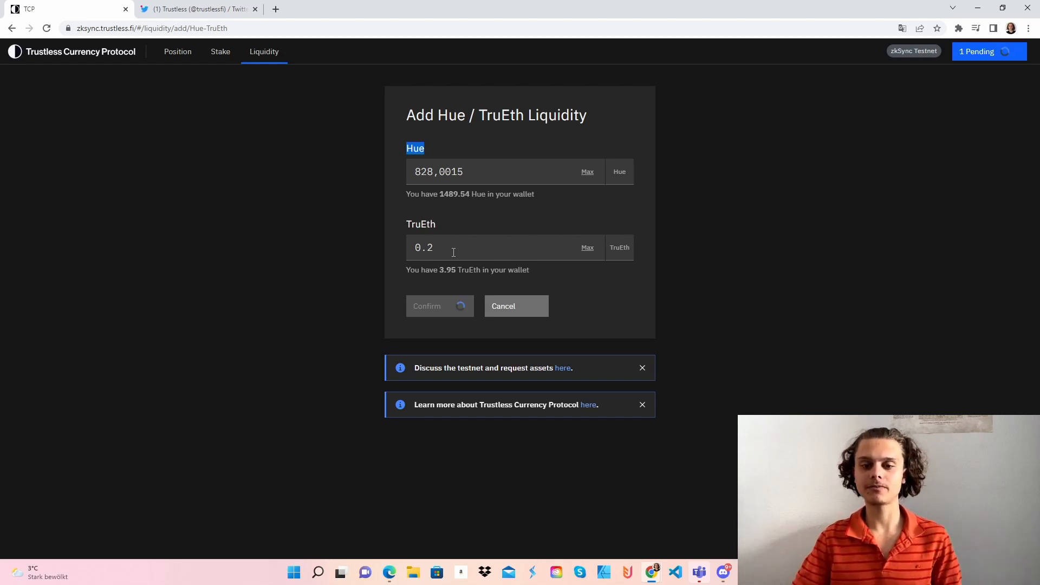
left_click(427, 305)
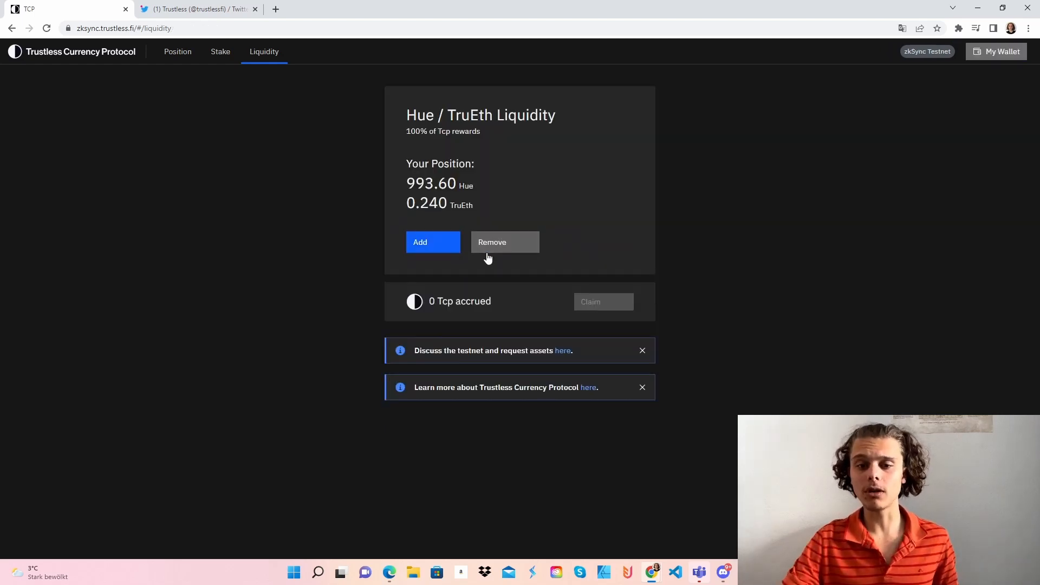
Step: Remove 25% of the Hue / TruEth liquidity and approve the withdrawal in MetaMask
left_click(492, 241)
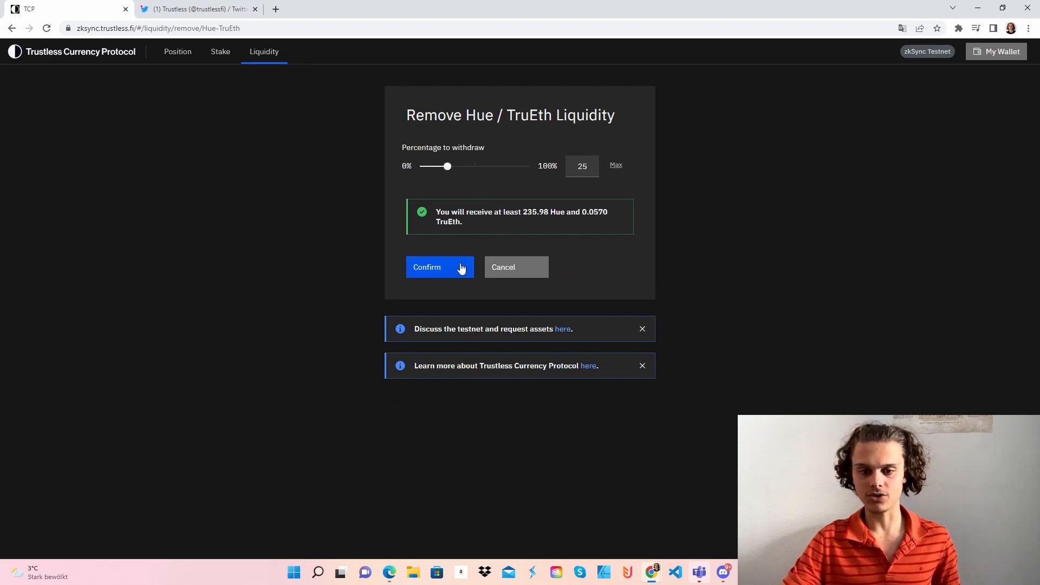
left_click(427, 267)
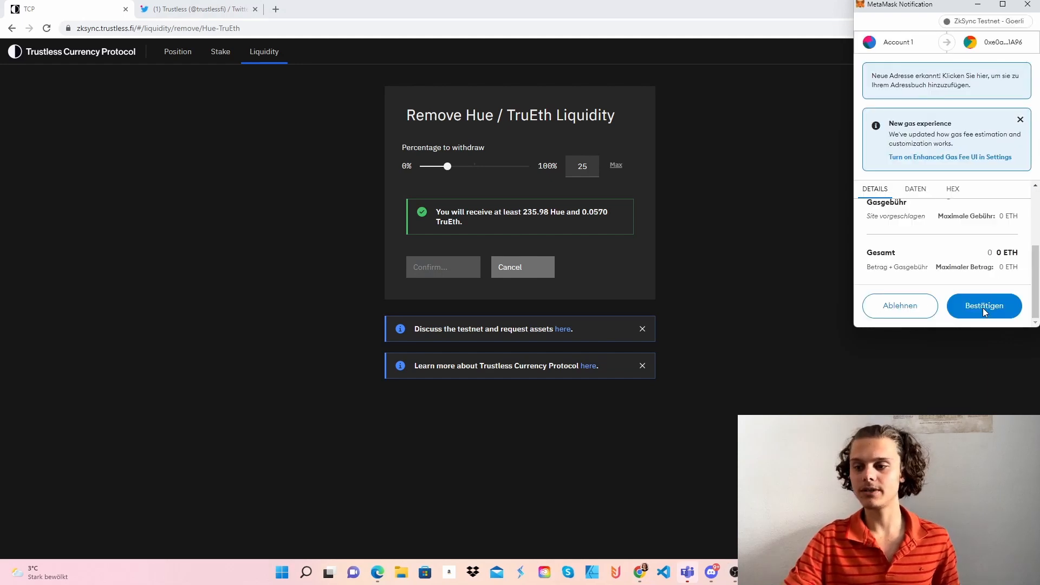
left_click(983, 305)
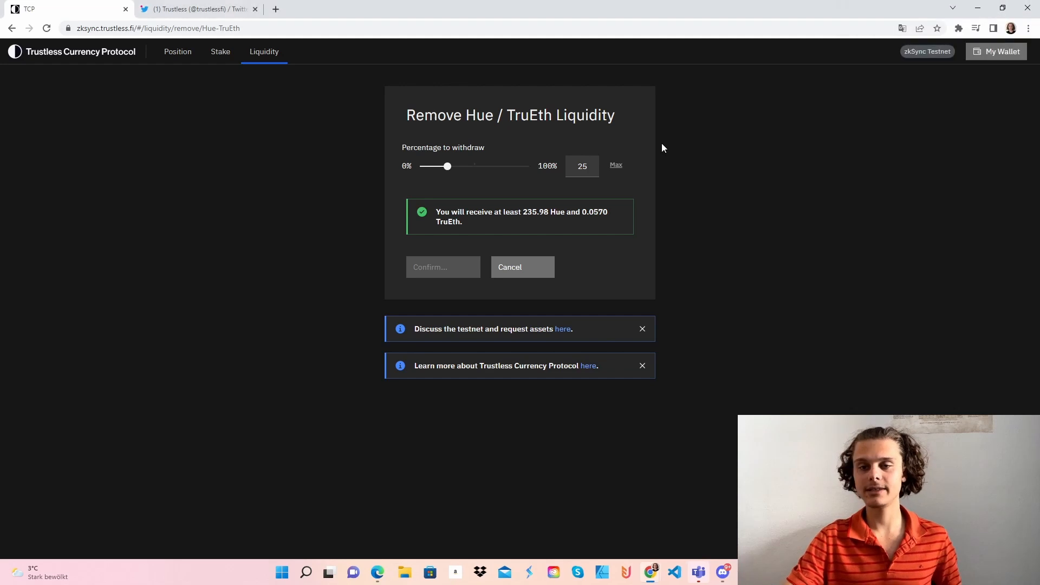
left_click(442, 267)
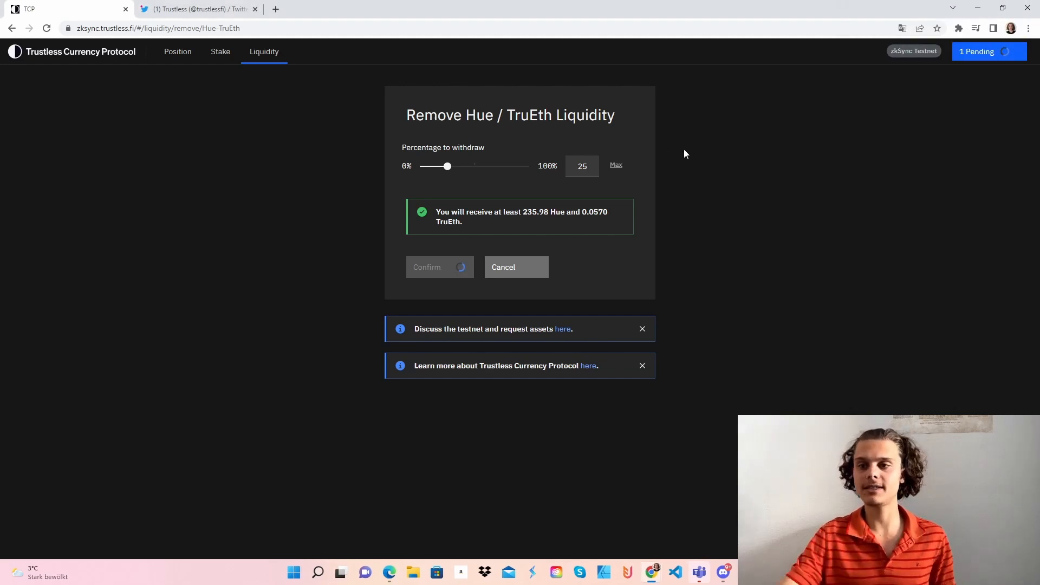
mouse_move(896, 184)
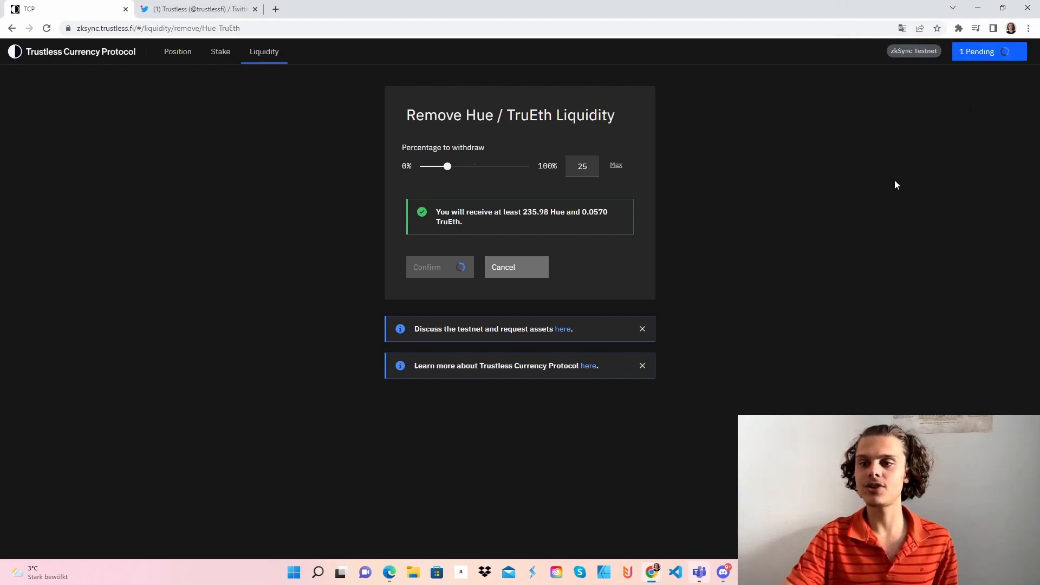
mouse_move(827, 175)
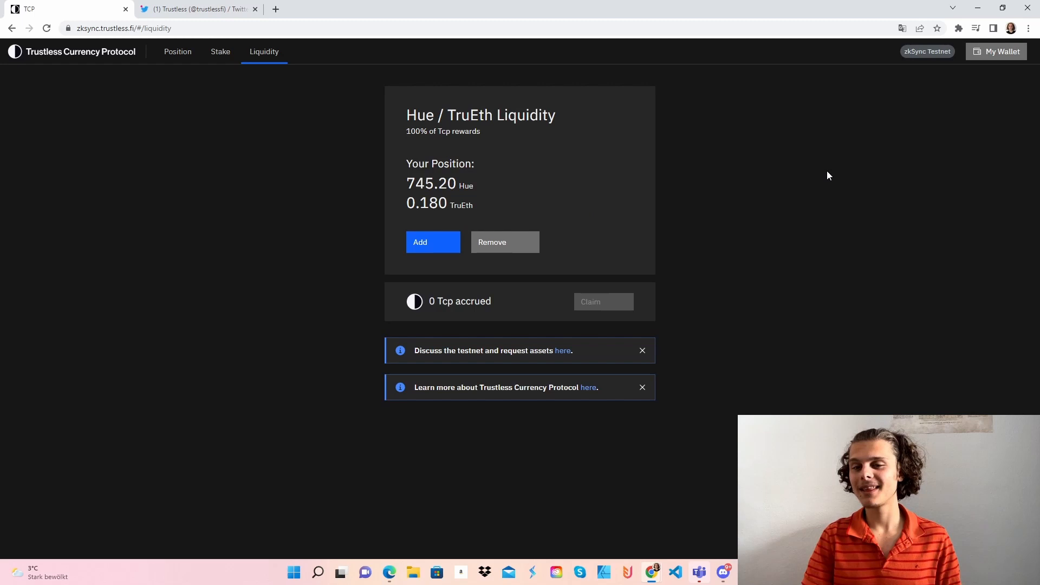
mouse_move(973, 93)
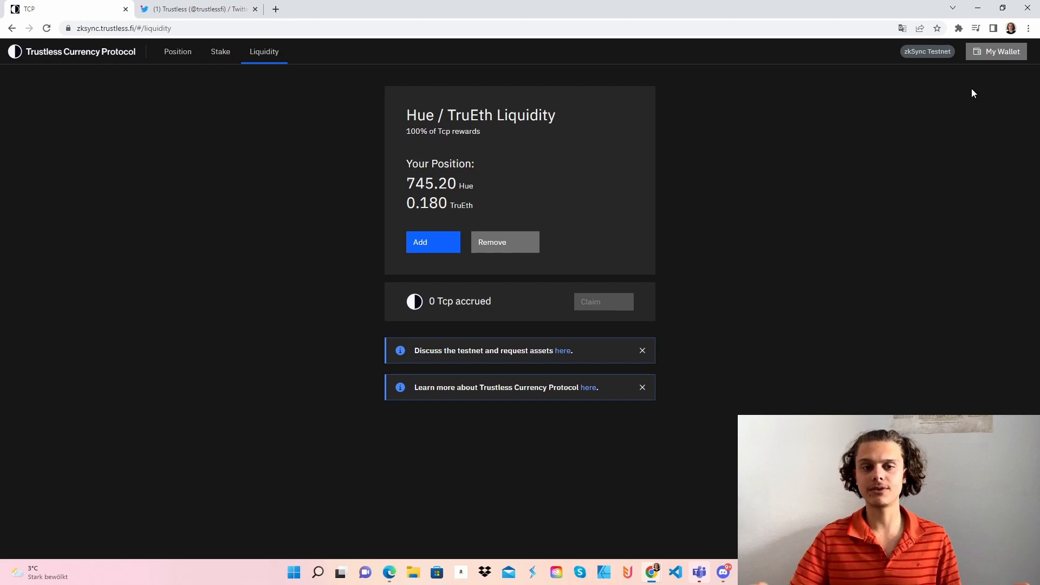
mouse_move(176, 52)
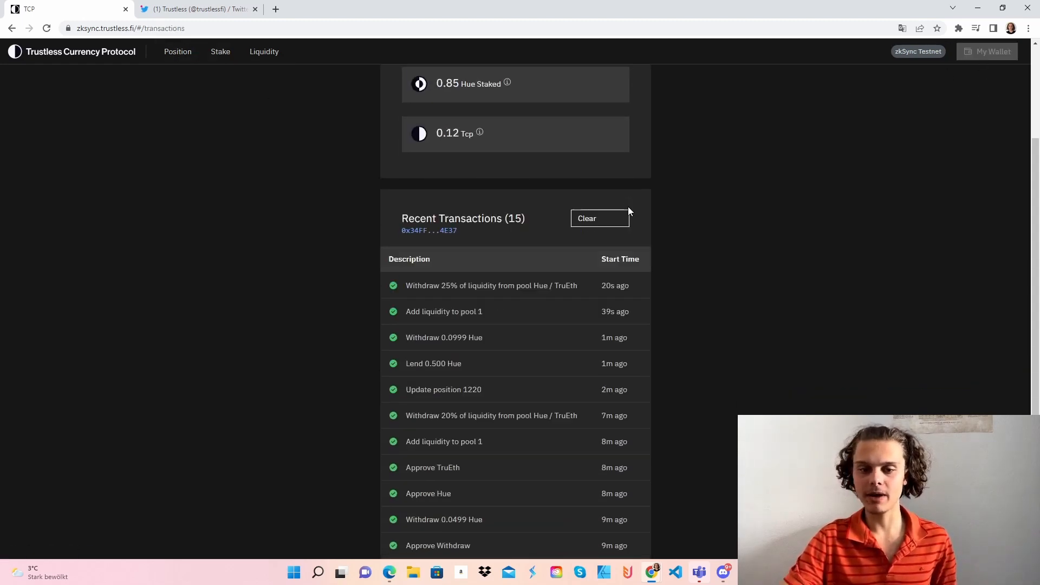
Step: Review the wallet's recent transactions, then bring up the Share menu on the Trustless zkSync tweet
scroll("down", 3)
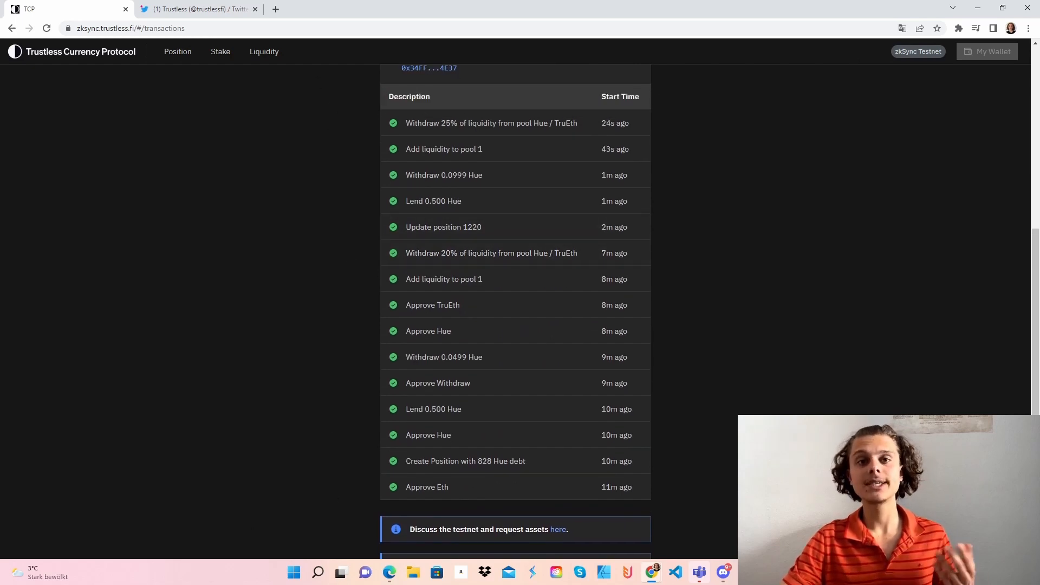
left_click(557, 529)
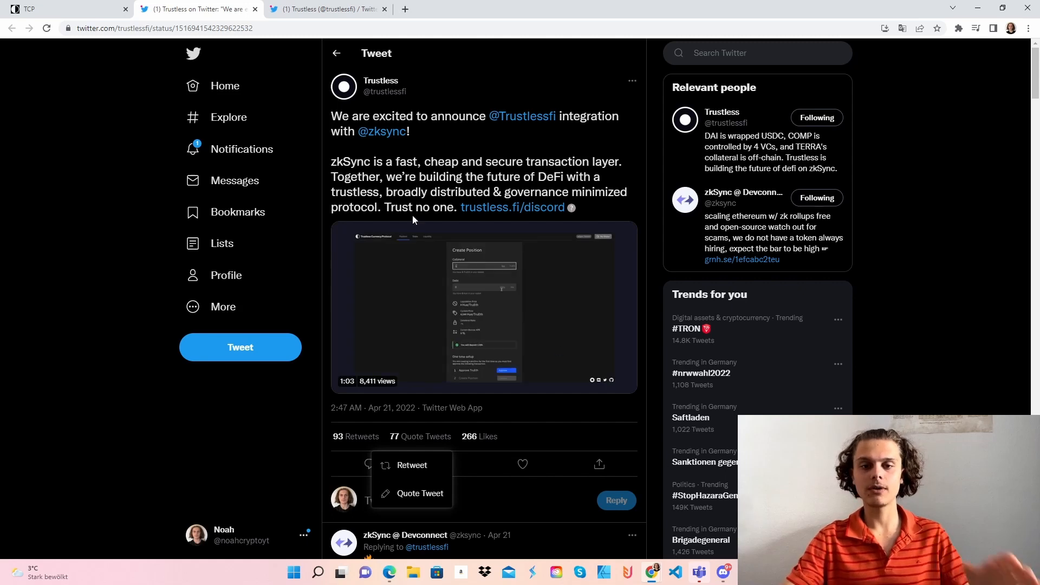
left_click(598, 463)
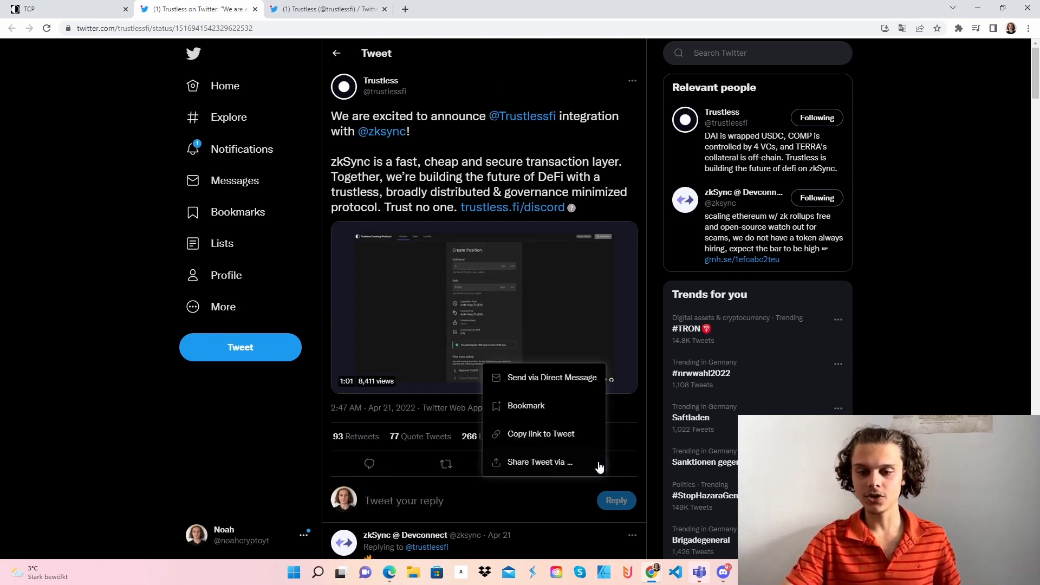
mouse_move(723, 571)
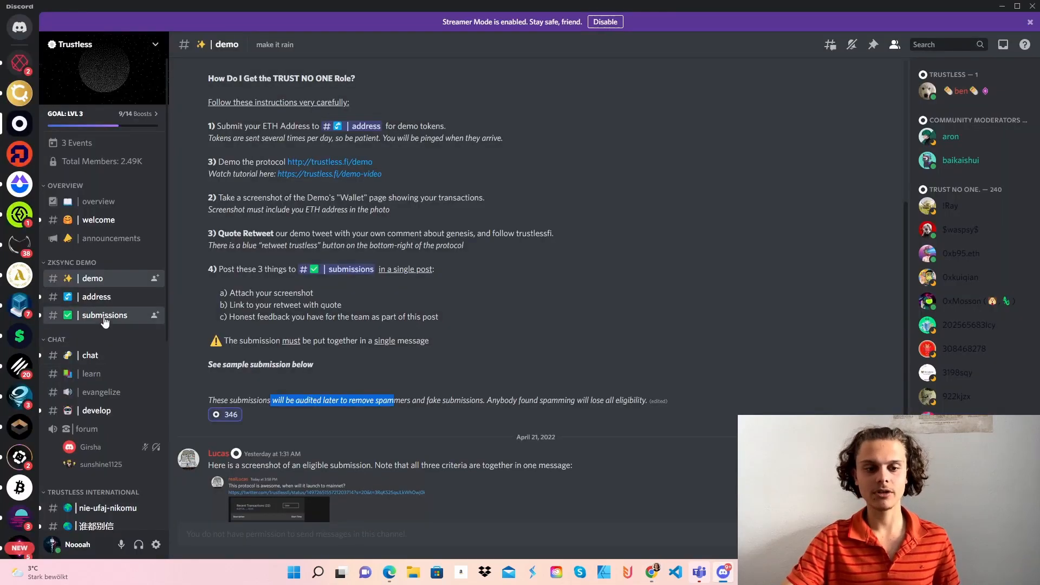
mouse_move(117, 347)
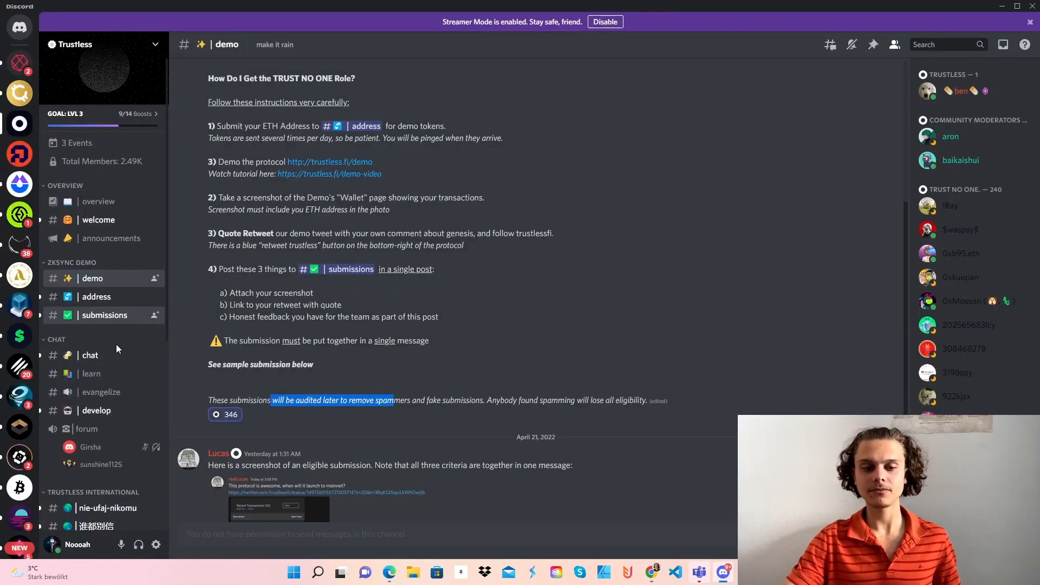
left_click(104, 314)
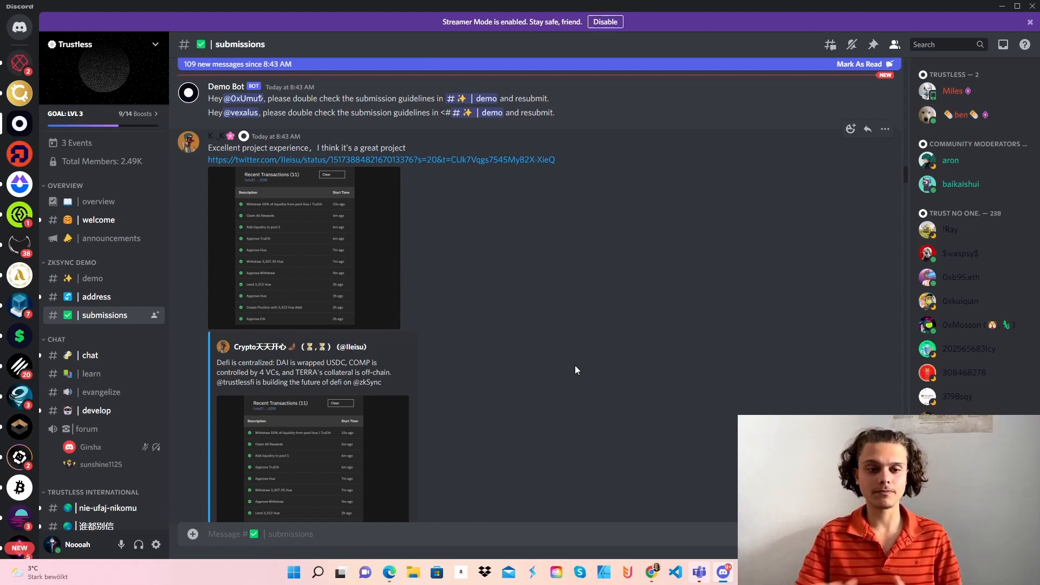
mouse_move(111, 238)
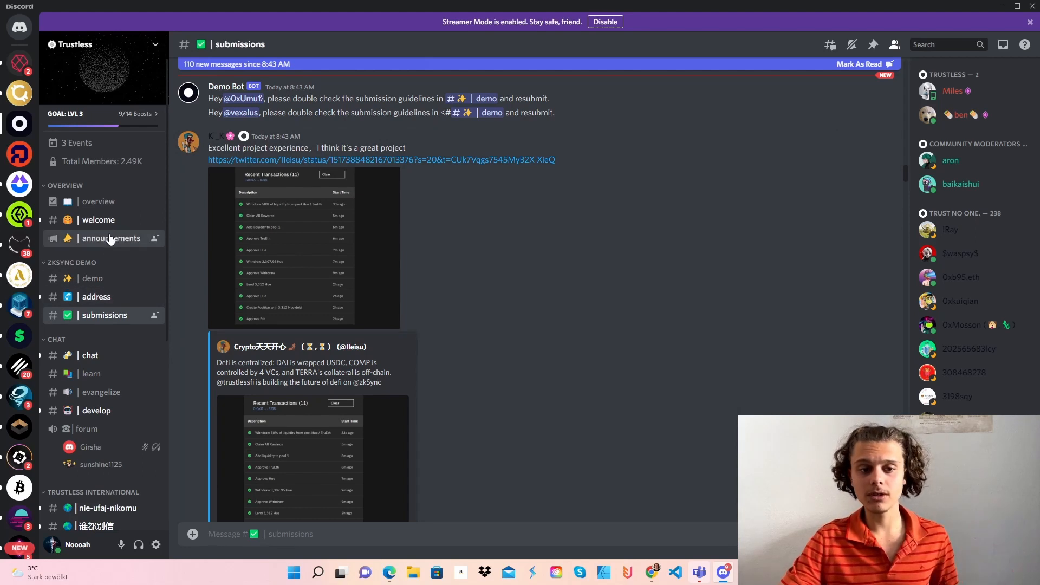
left_click(110, 237)
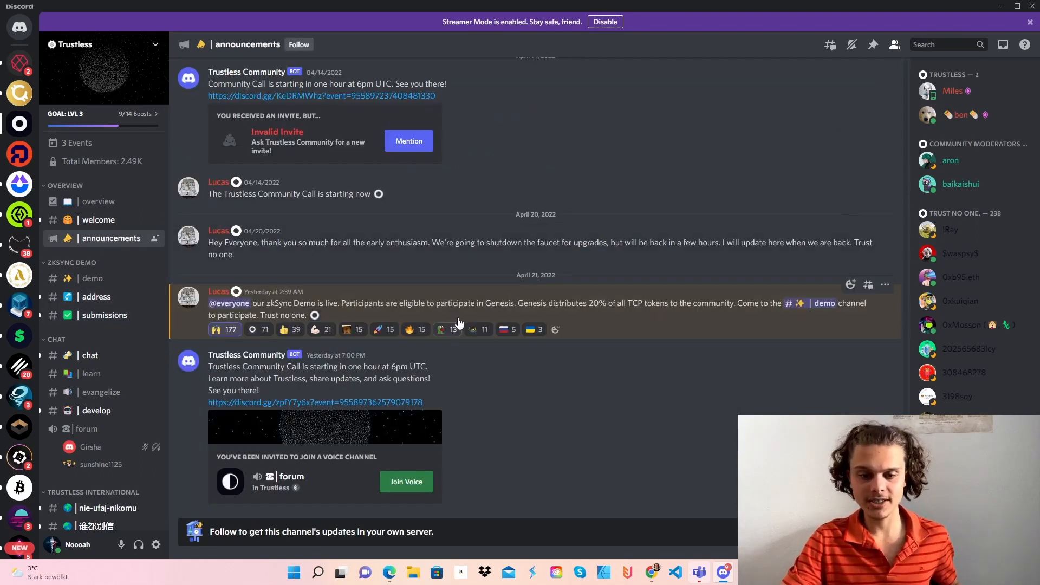
scroll("up", 3)
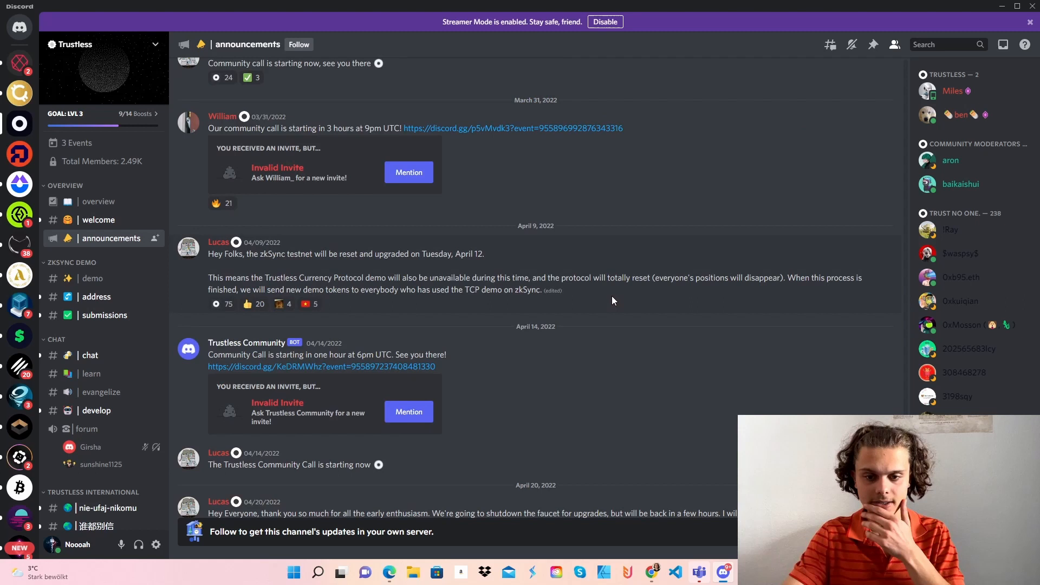
left_click(99, 202)
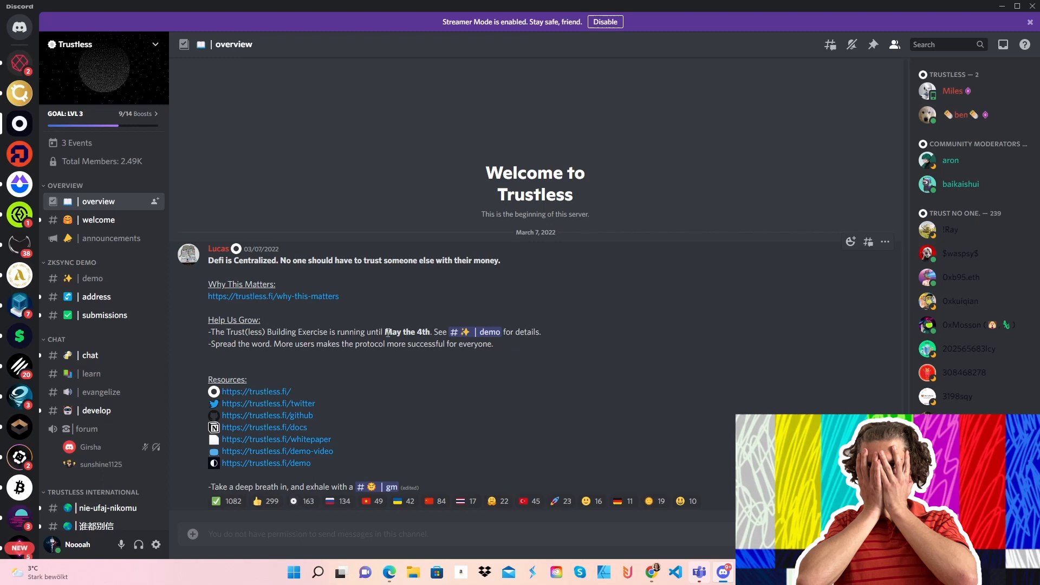
left_click(92, 278)
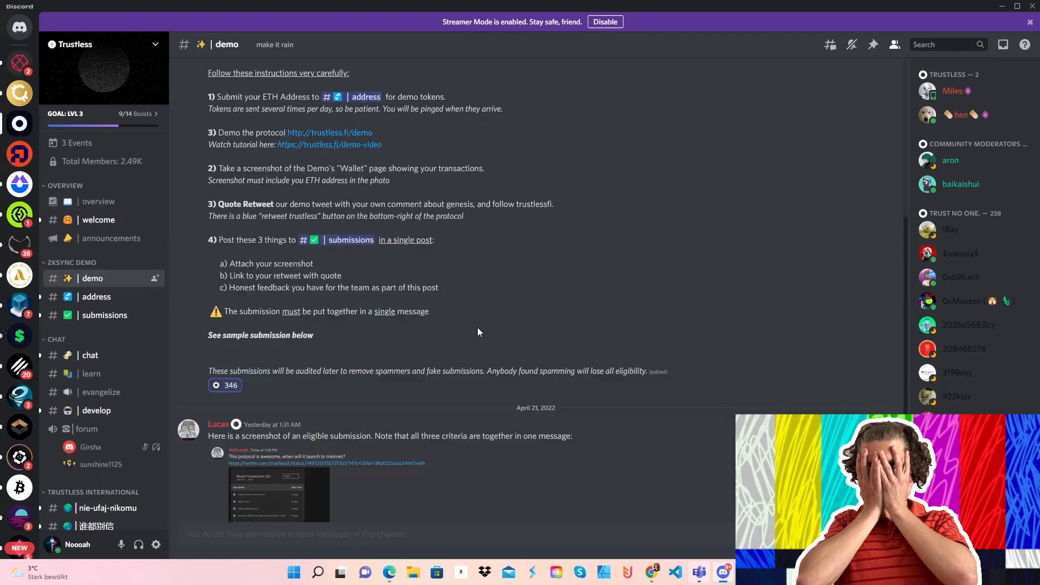
scroll("down", 3)
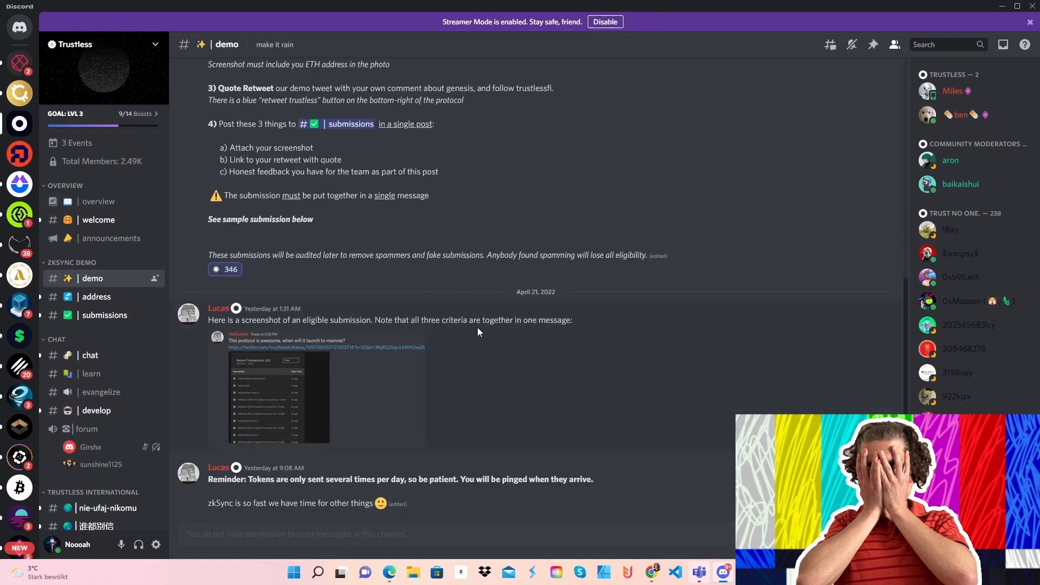